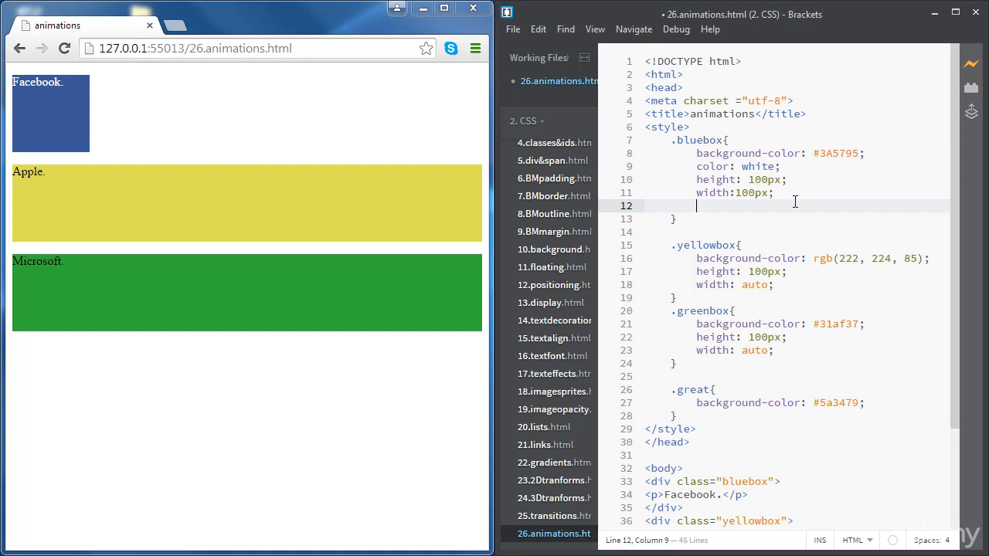
# Add the declaration animation: myanimation 3s; inside the .bluebox rule
pyautogui.write('animation:')
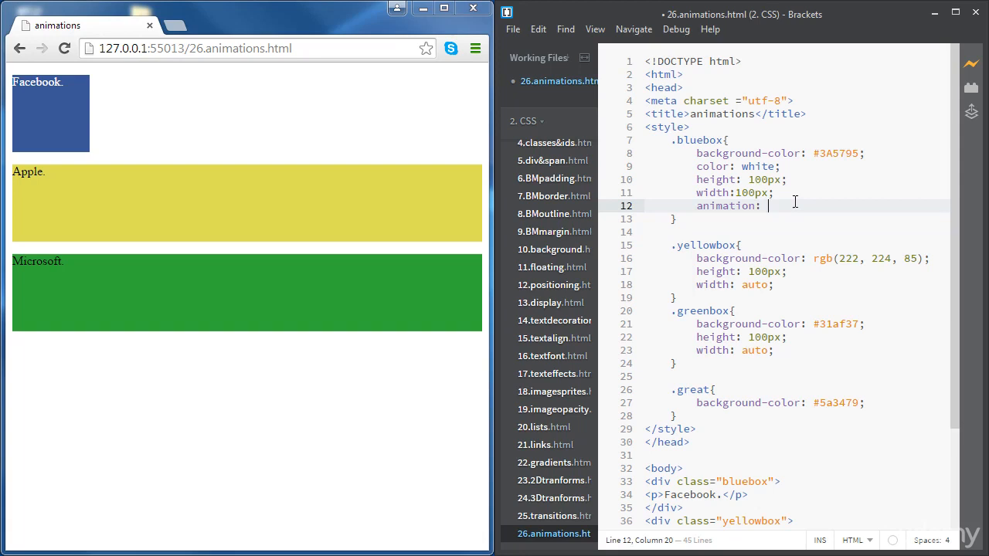
pyautogui.write('myanima')
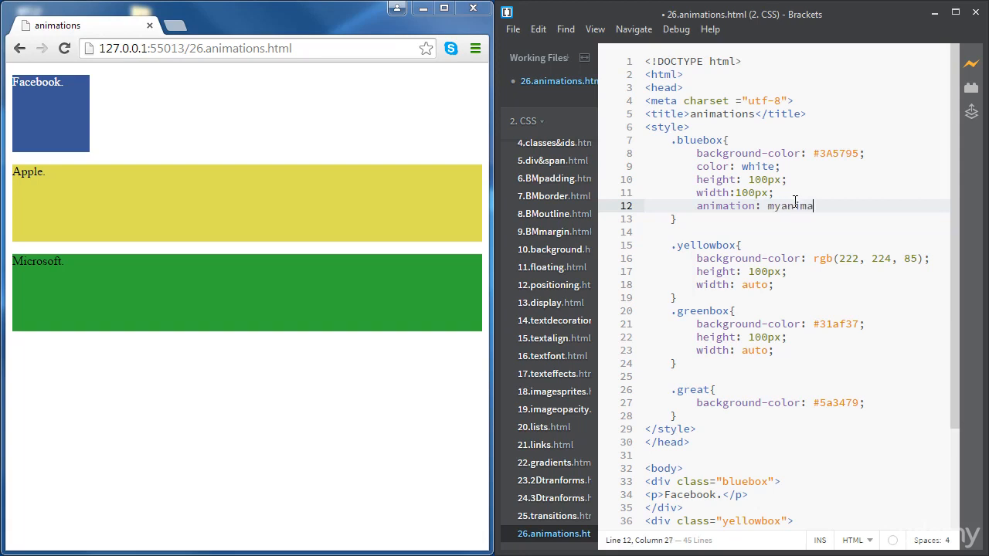
pyautogui.write('tion')
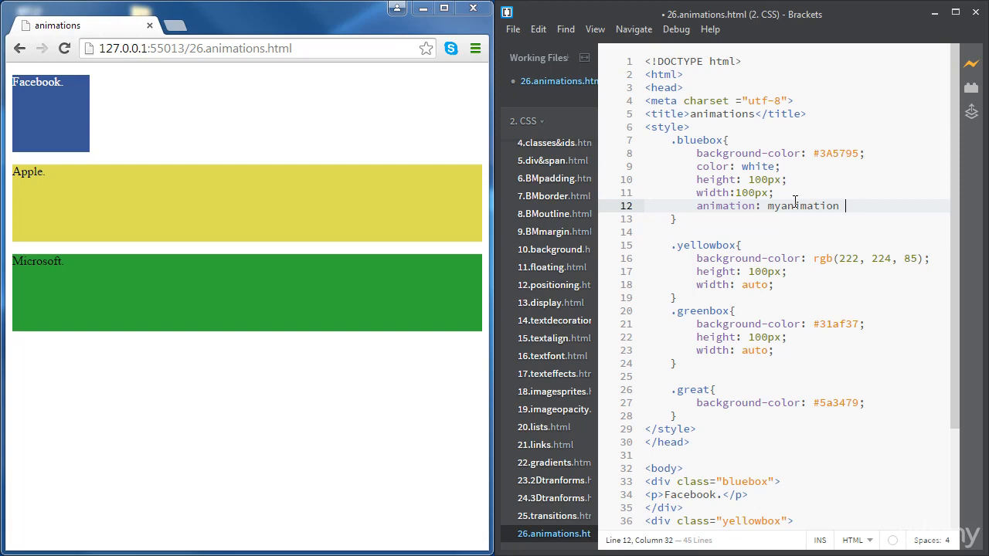
pyautogui.write('3s')
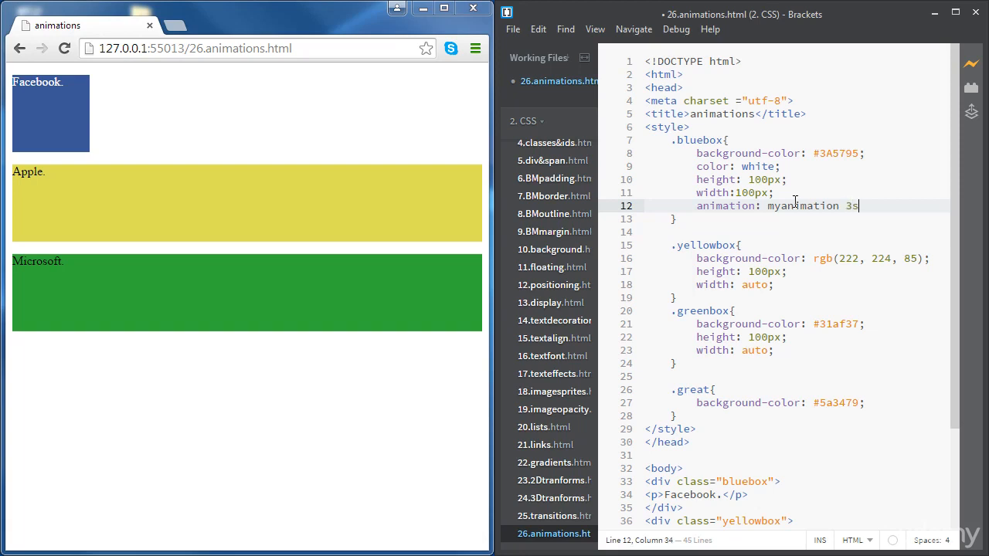
pyautogui.write(';')
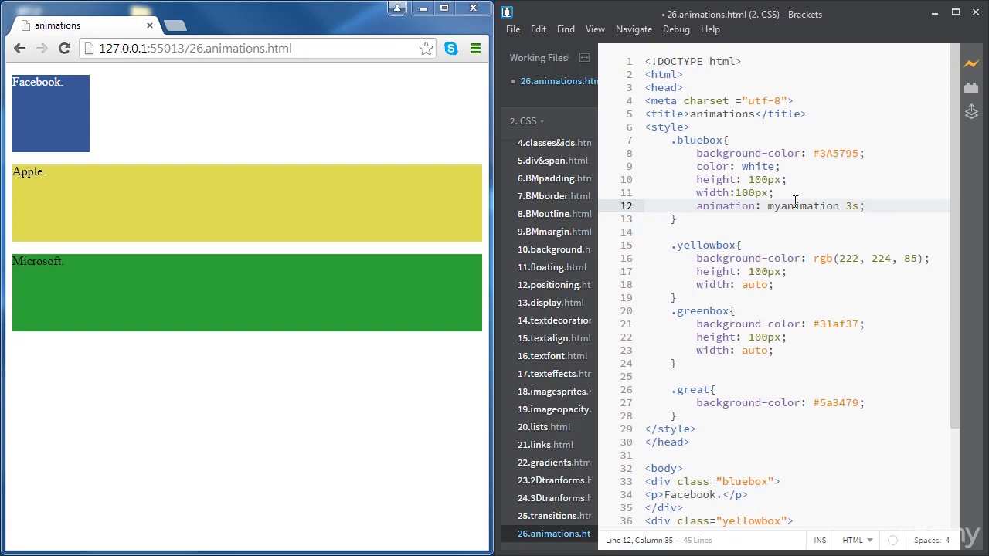
pyautogui.moveTo(721, 232)
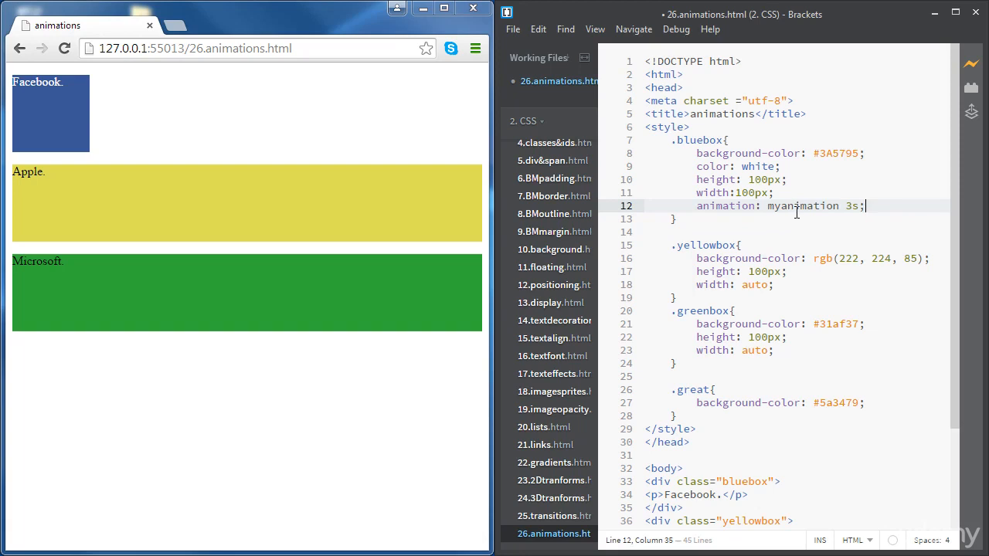
pyautogui.click(679, 219)
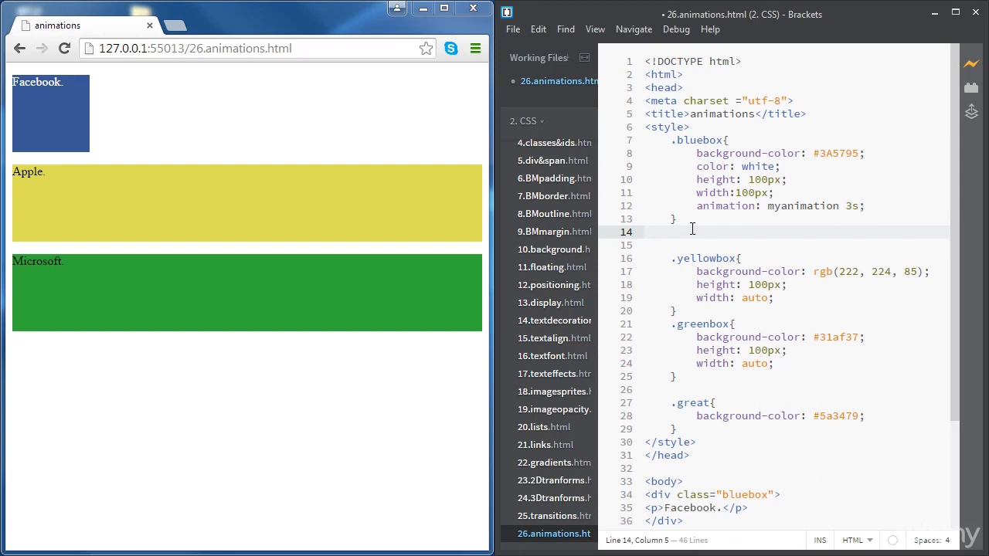
pyautogui.write('@')
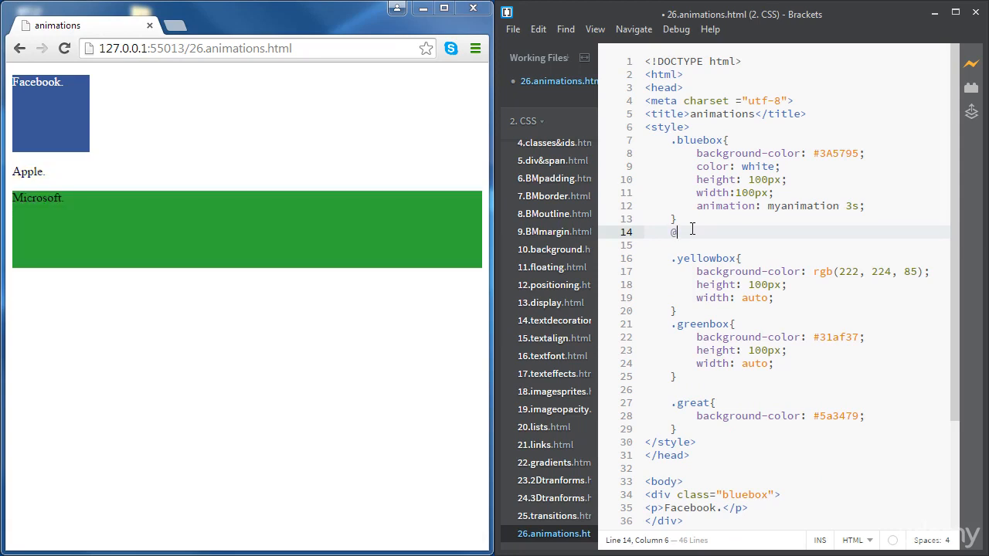
pyautogui.write('keyframe')
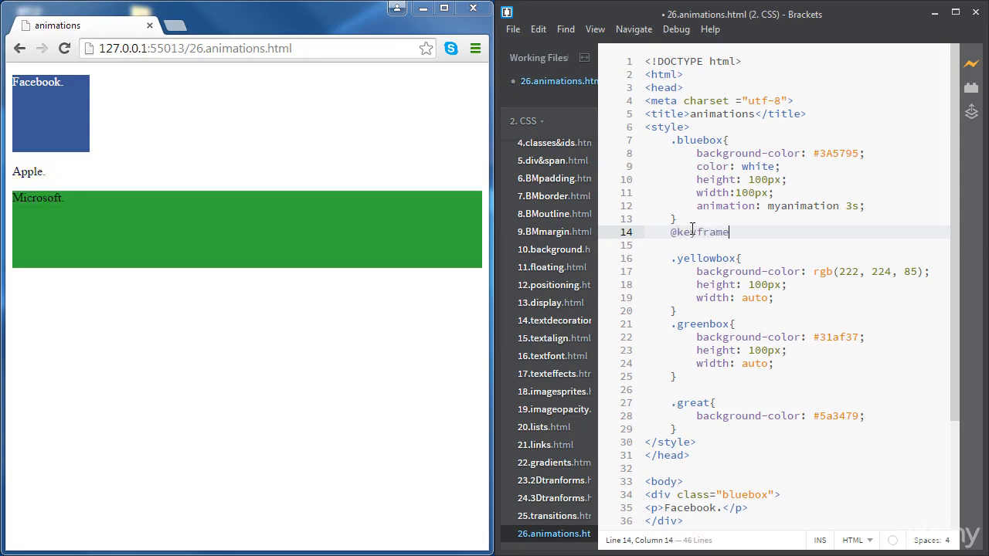
pyautogui.write('s')
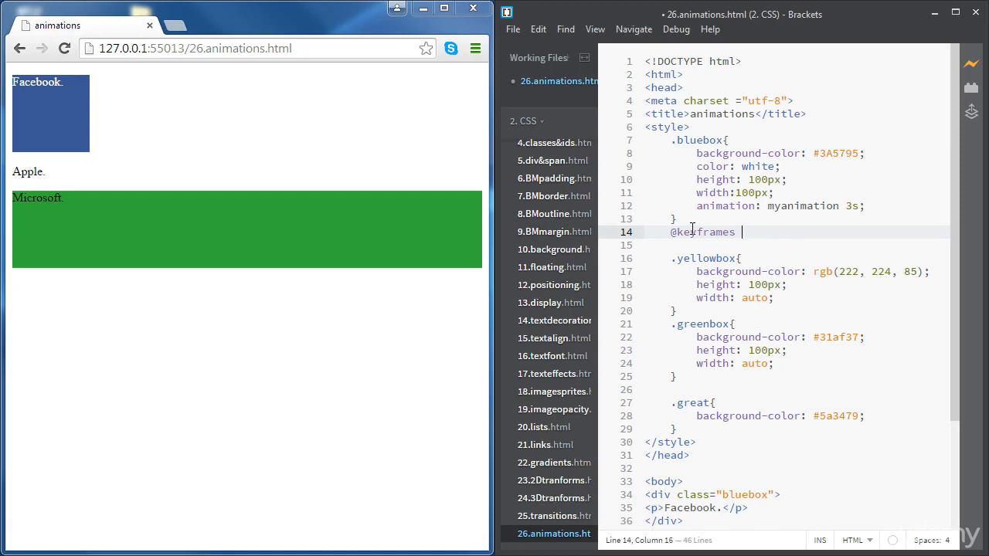
pyautogui.write('m')
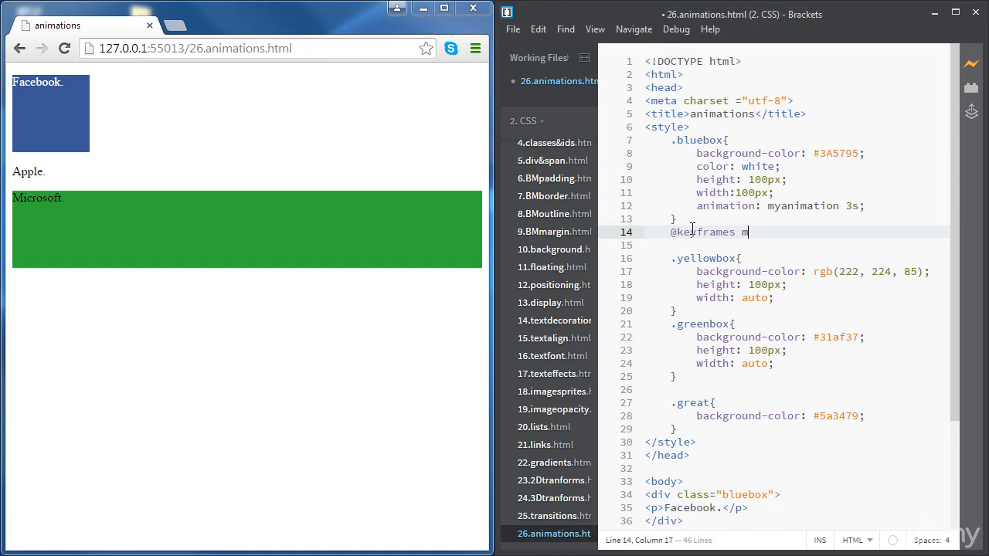
pyautogui.write('yanimati')
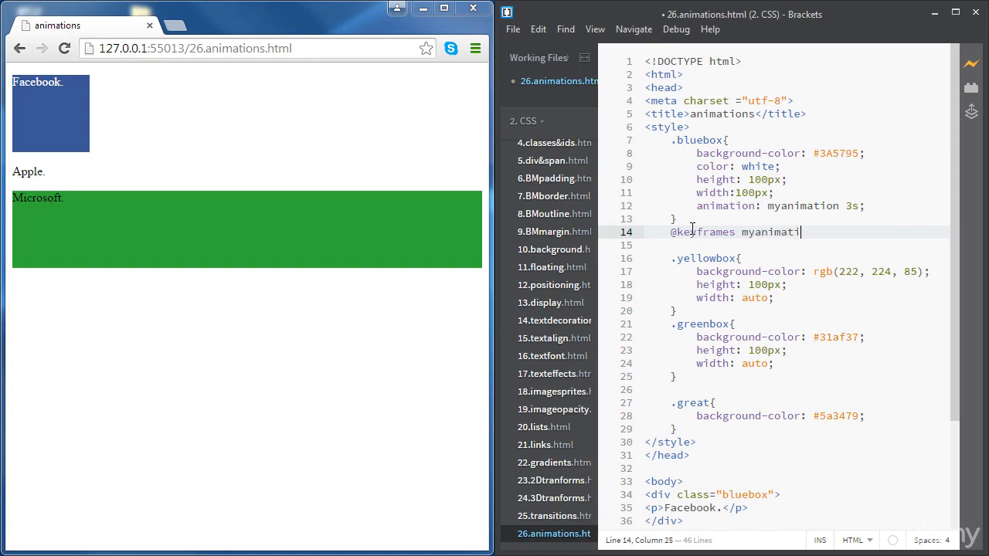
pyautogui.write('on')
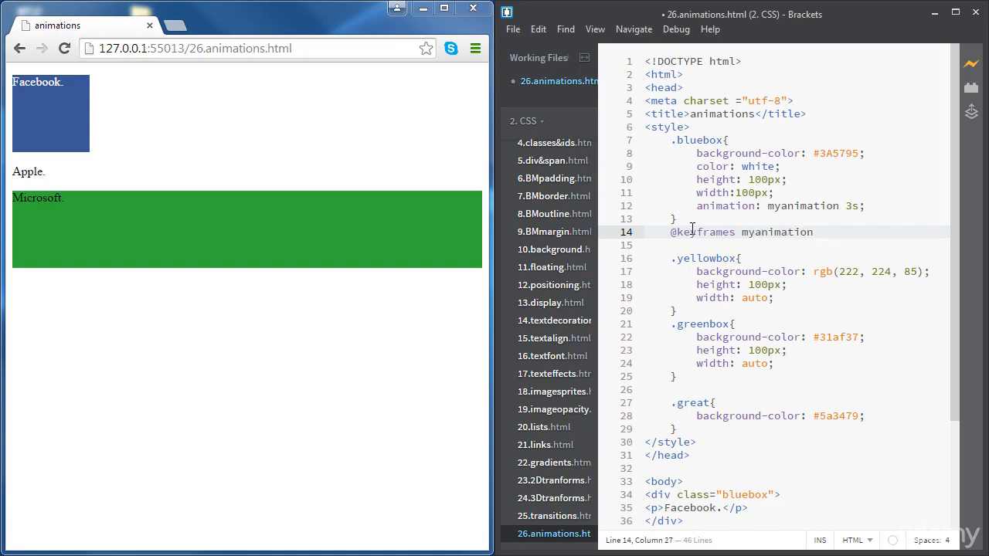
pyautogui.write('{')
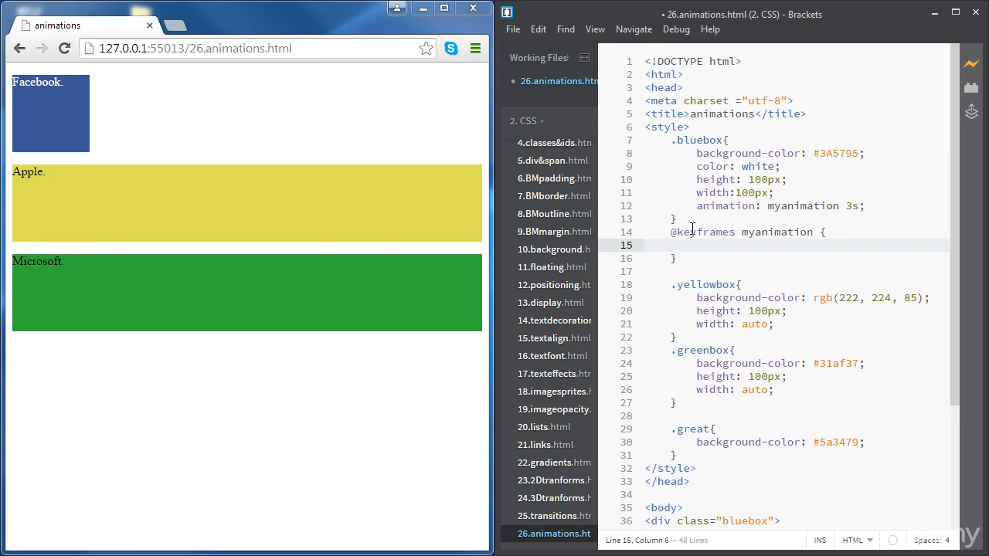
pyautogui.write('from')
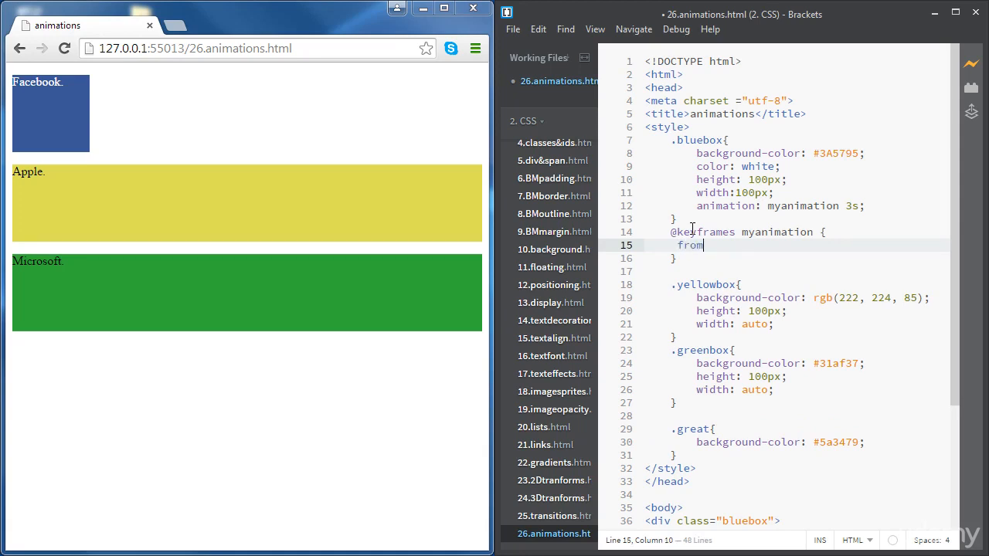
pyautogui.write('{}')
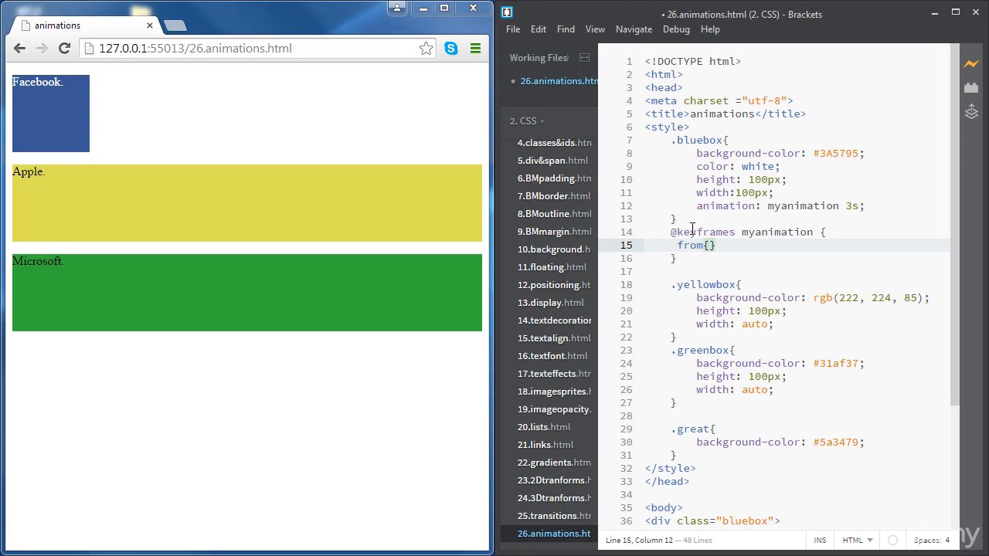
pyautogui.write('to{}')
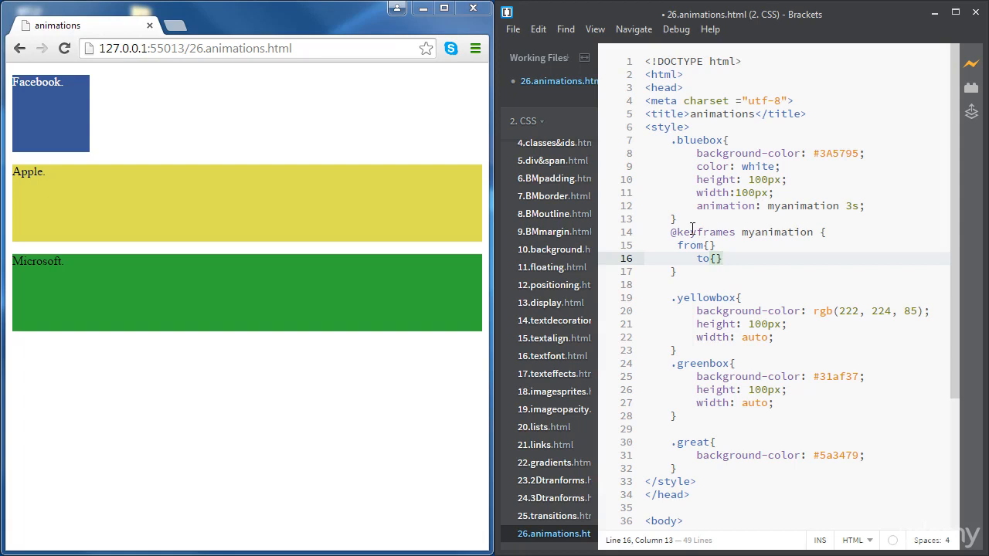
# Set the from stage to background: green and the to stage to background: #3A5795
pyautogui.click(708, 245)
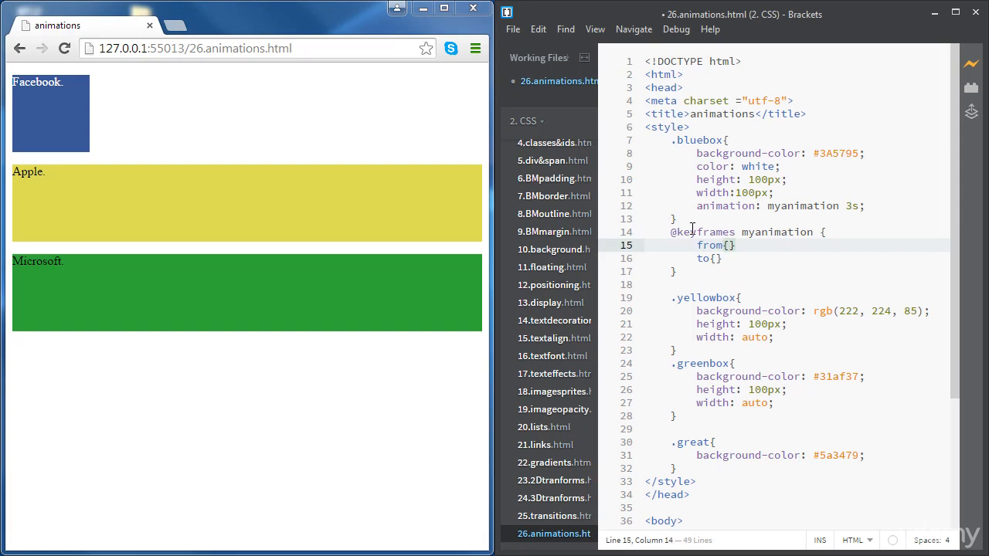
pyautogui.write('background:')
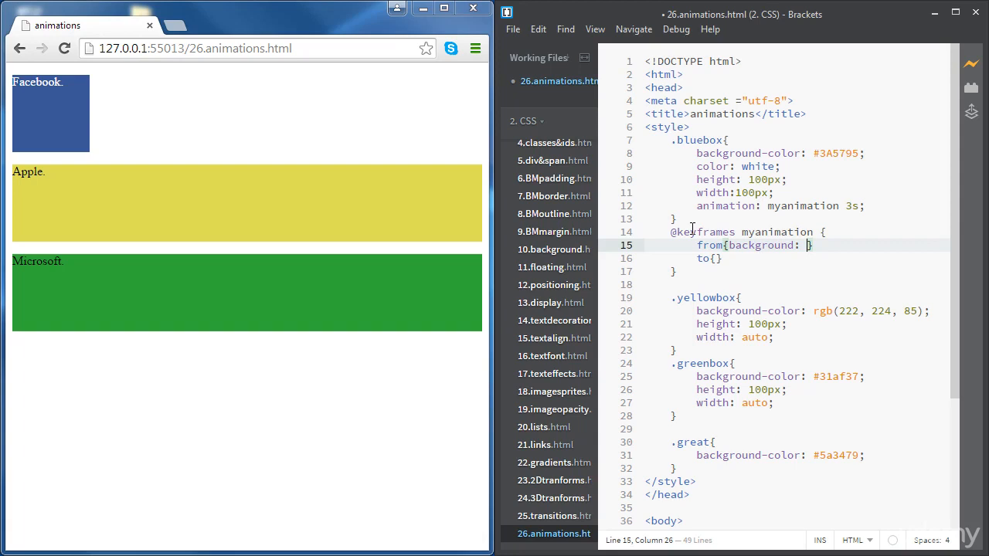
pyautogui.write('green')
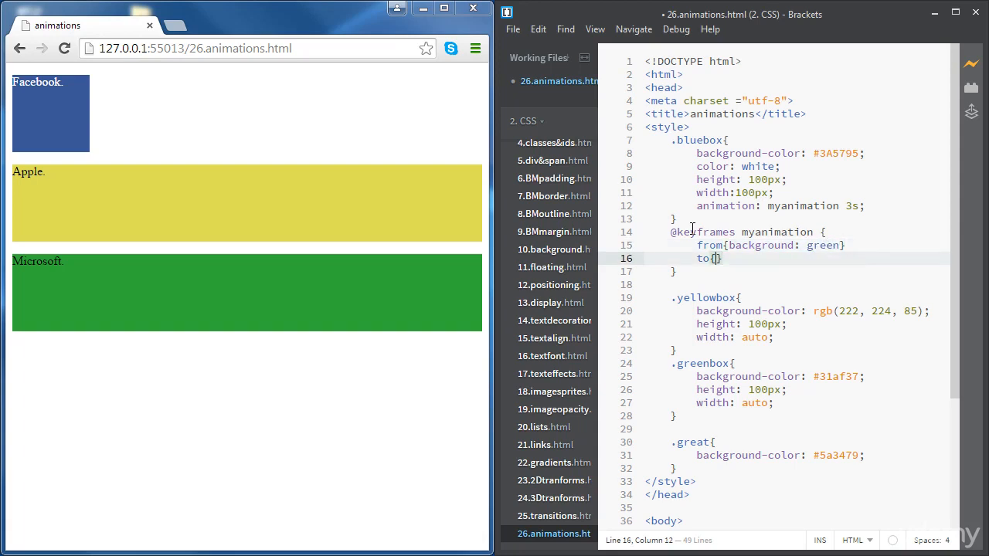
pyautogui.write('background:')
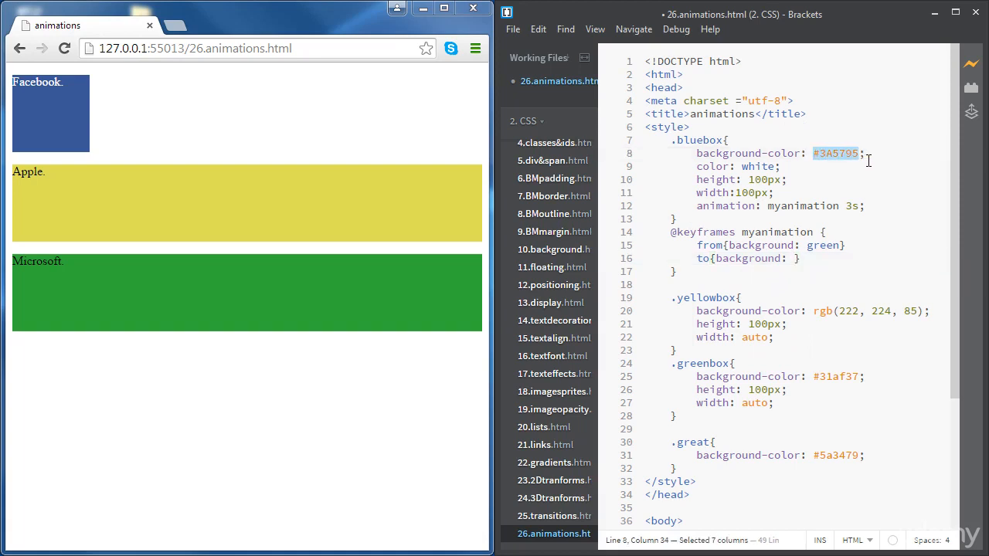
pyautogui.moveTo(784, 267)
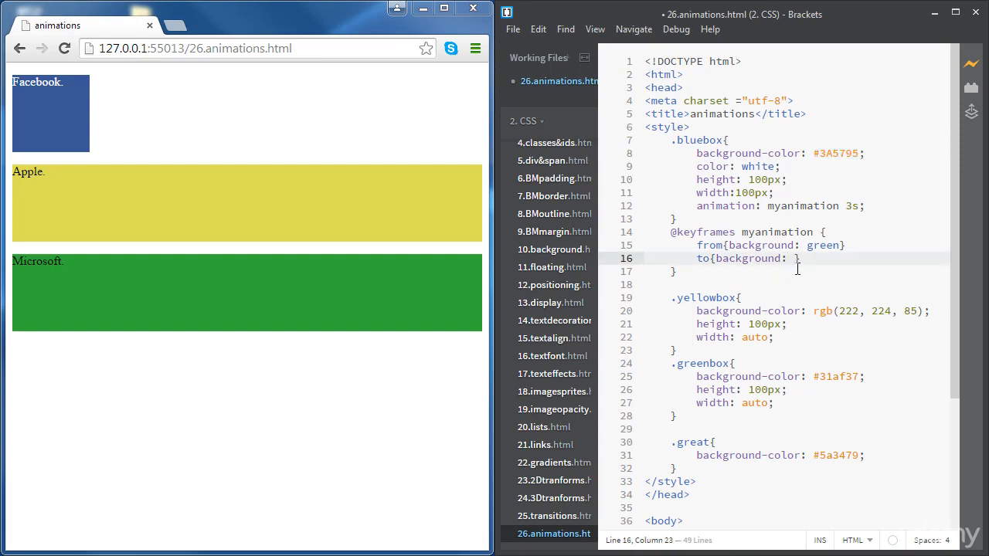
pyautogui.write('#3A5795')
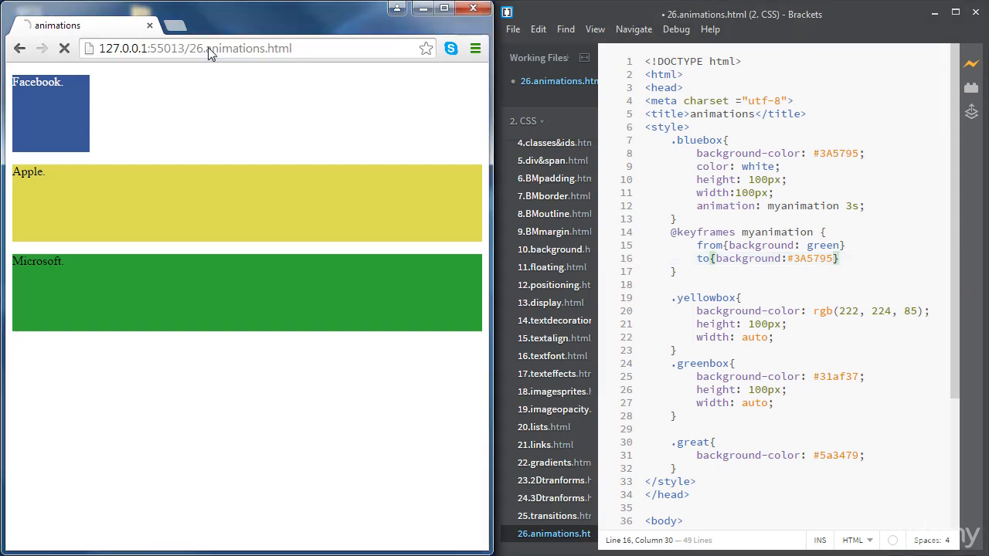
# Reload the Chrome preview and rename the bluebox property to -webkit-animation
pyautogui.click(64, 48)
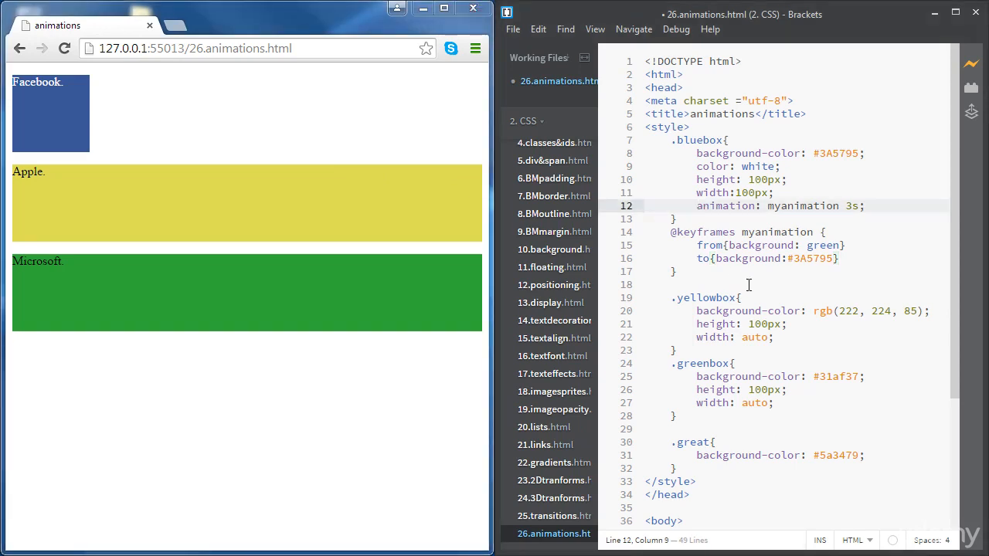
pyautogui.write('-webkit-')
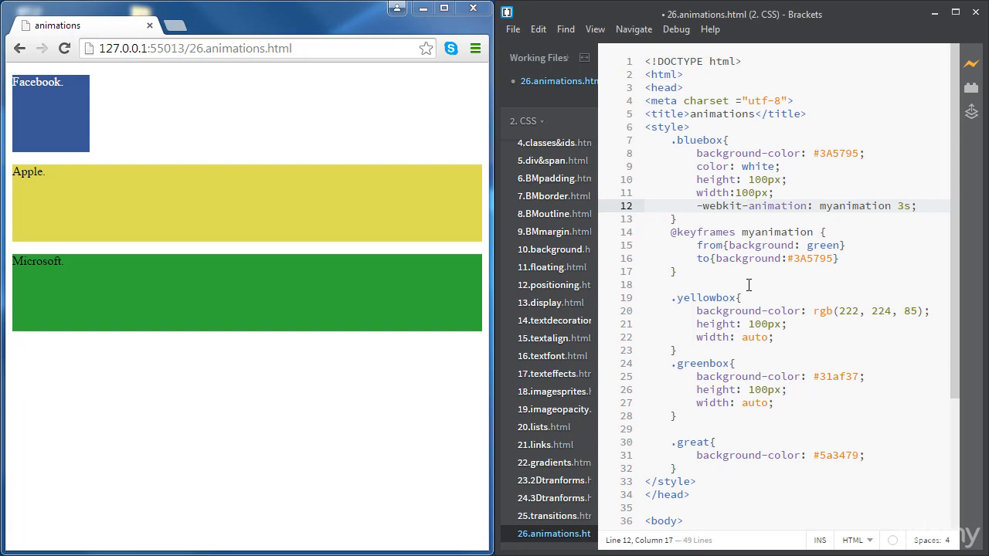
# Change the rule to @-webkit-keyframes myanimation and reload Chrome to see the box animate
pyautogui.click(748, 206)
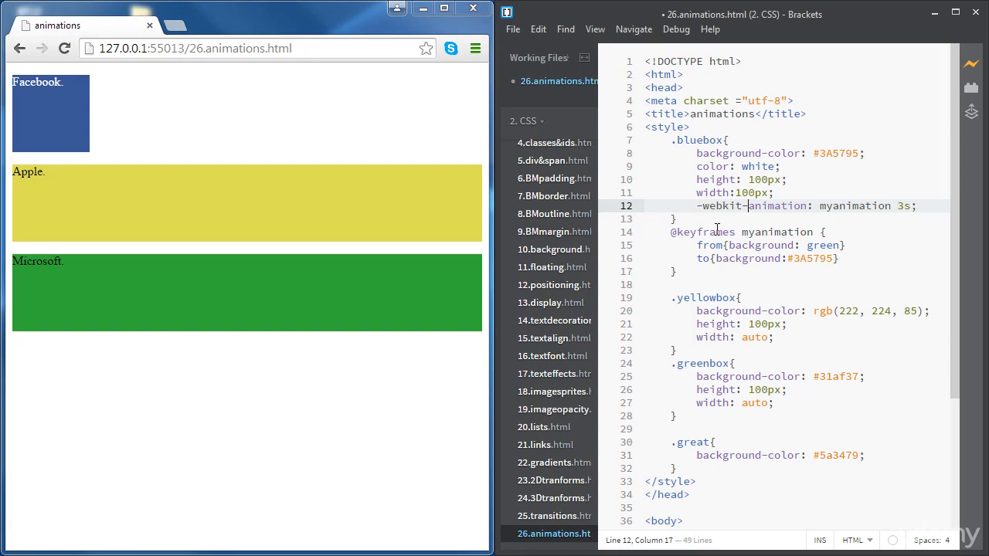
pyautogui.moveTo(737, 242)
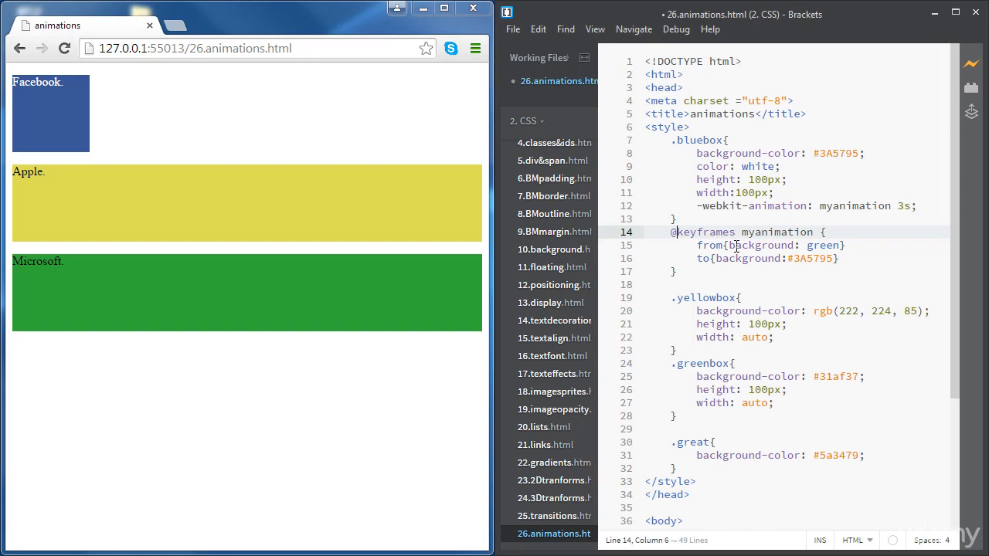
pyautogui.write('-')
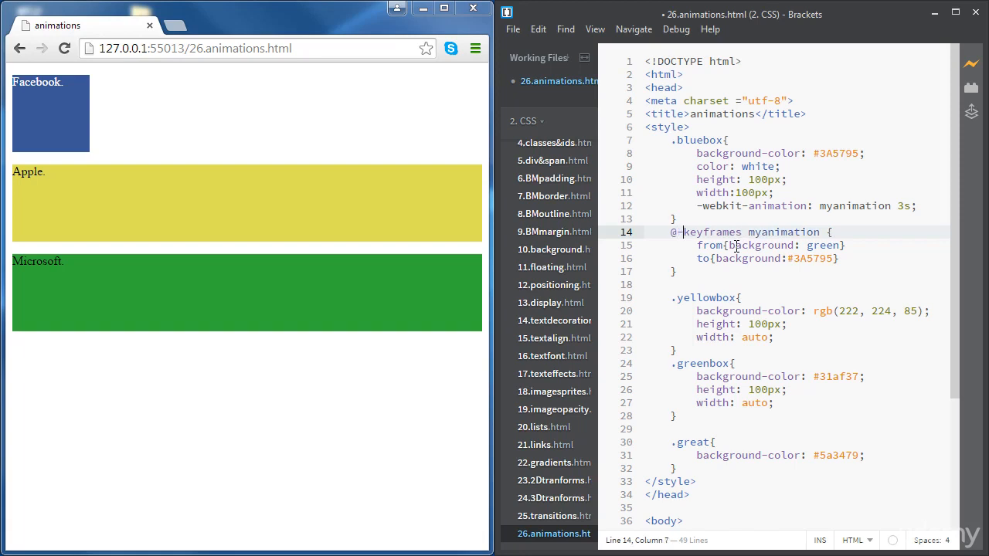
pyautogui.write('w')
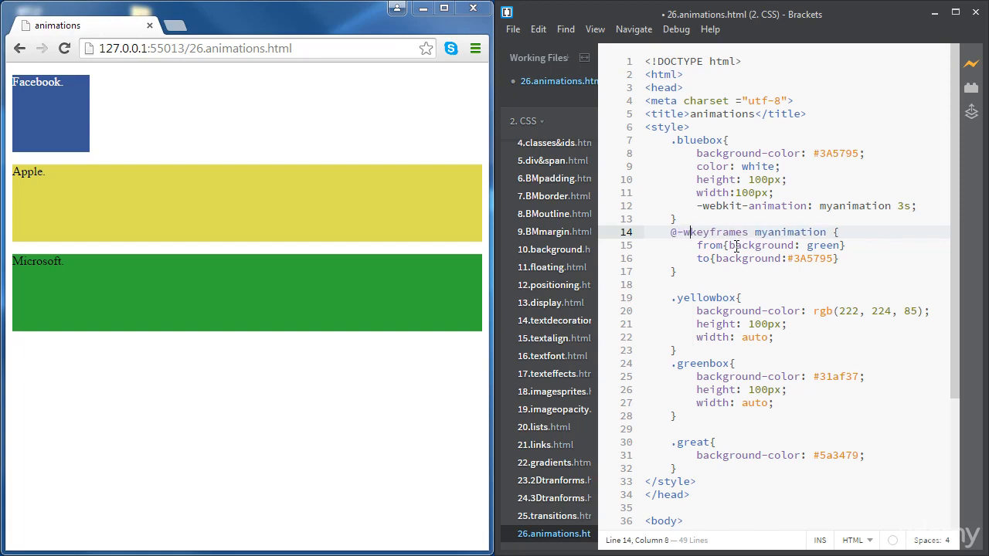
pyautogui.write('ebkit-')
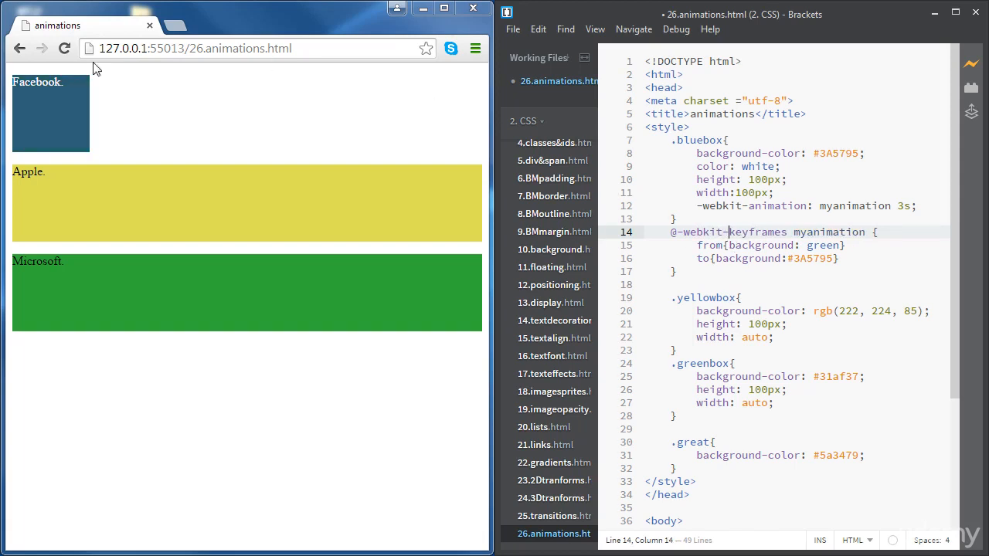
pyautogui.click(195, 48)
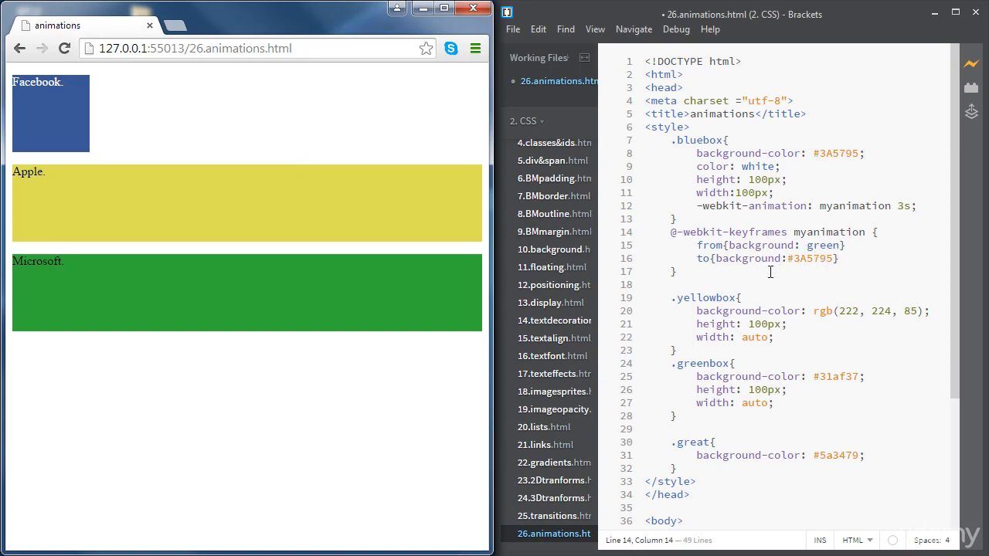
pyautogui.moveTo(812, 271)
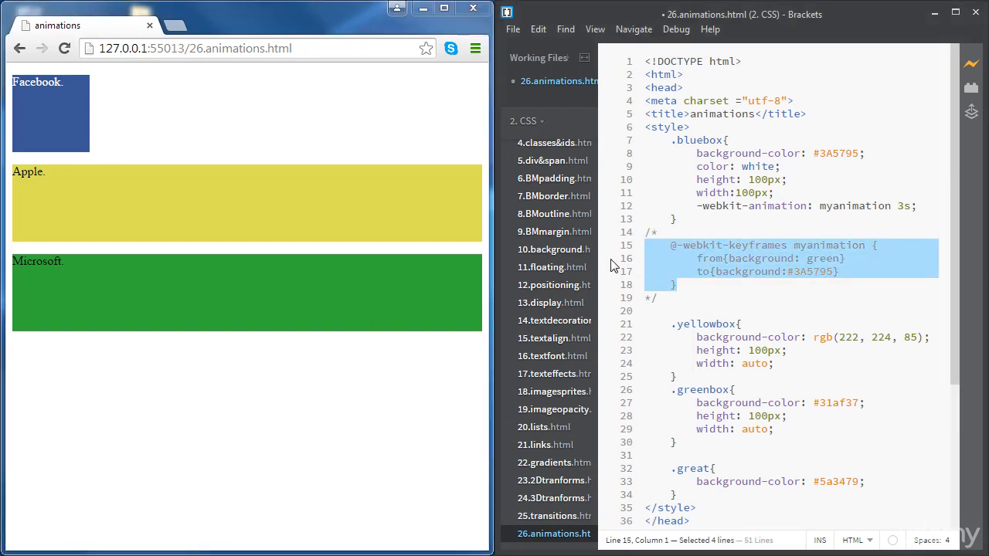
# Wrap the @-webkit-keyframes block in /* */ and open a blank line beneath it
pyautogui.click(688, 297)
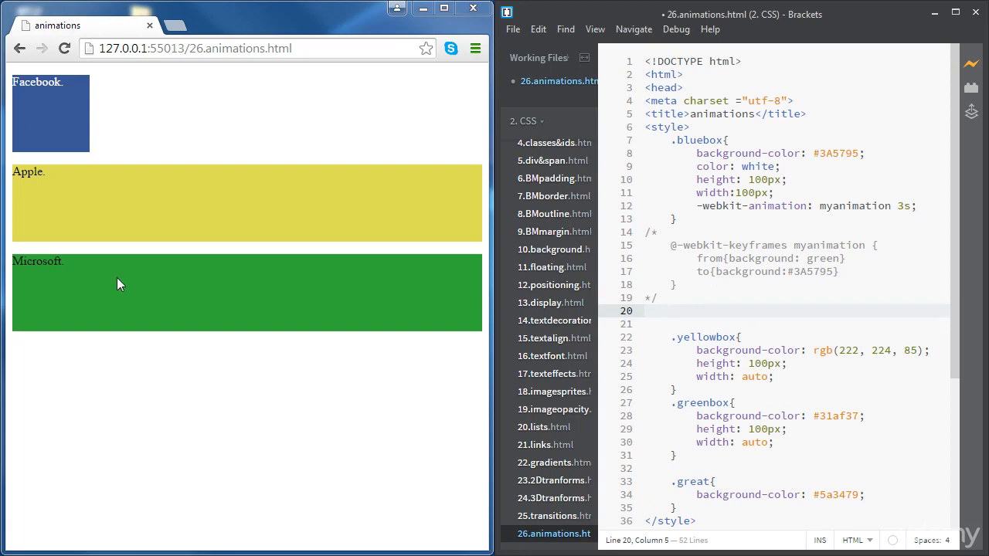
pyautogui.moveTo(70, 126)
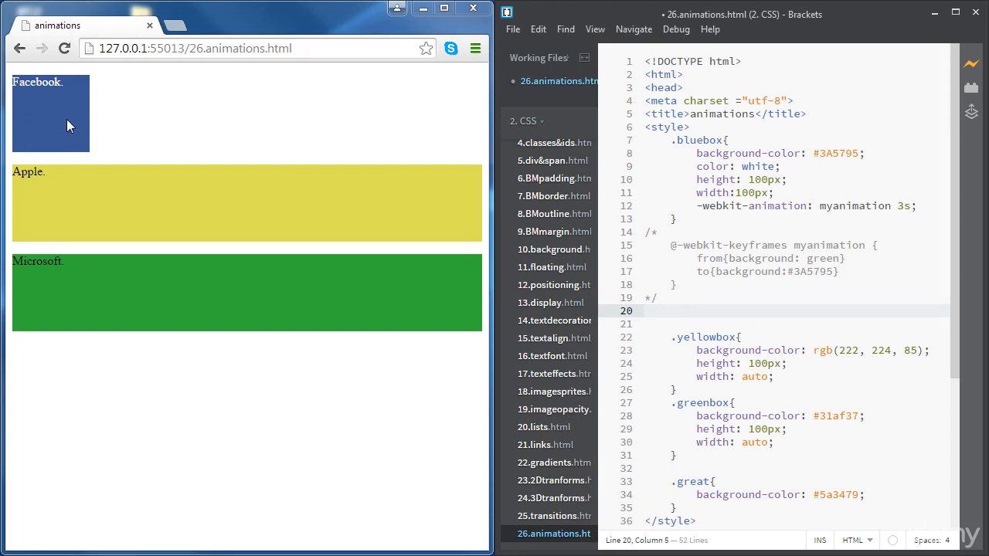
pyautogui.moveTo(299, 124)
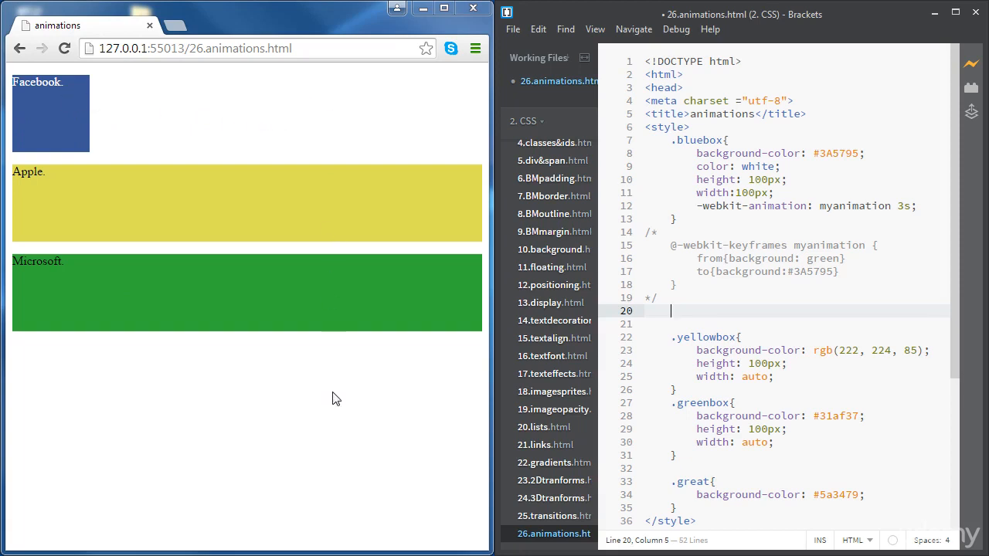
pyautogui.moveTo(66, 157)
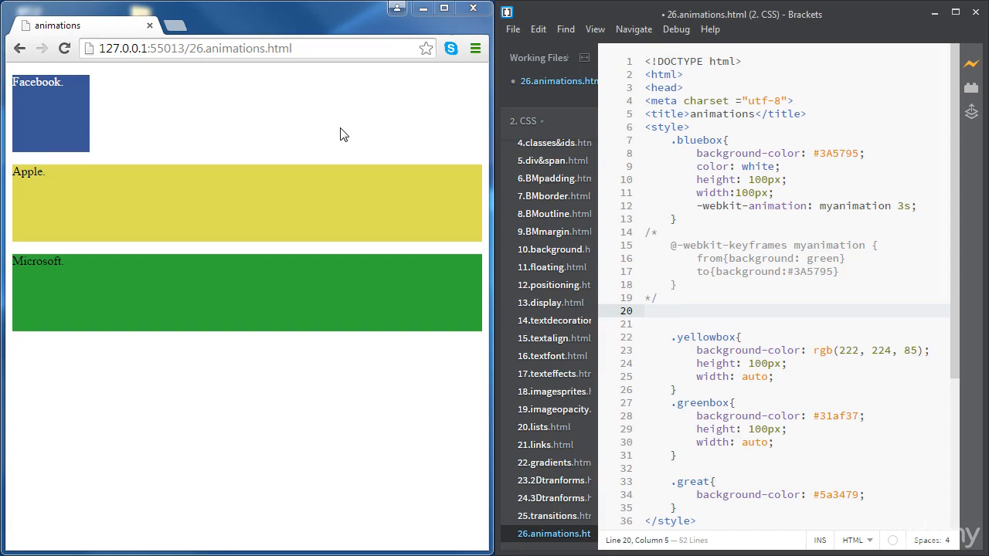
pyautogui.moveTo(338, 95)
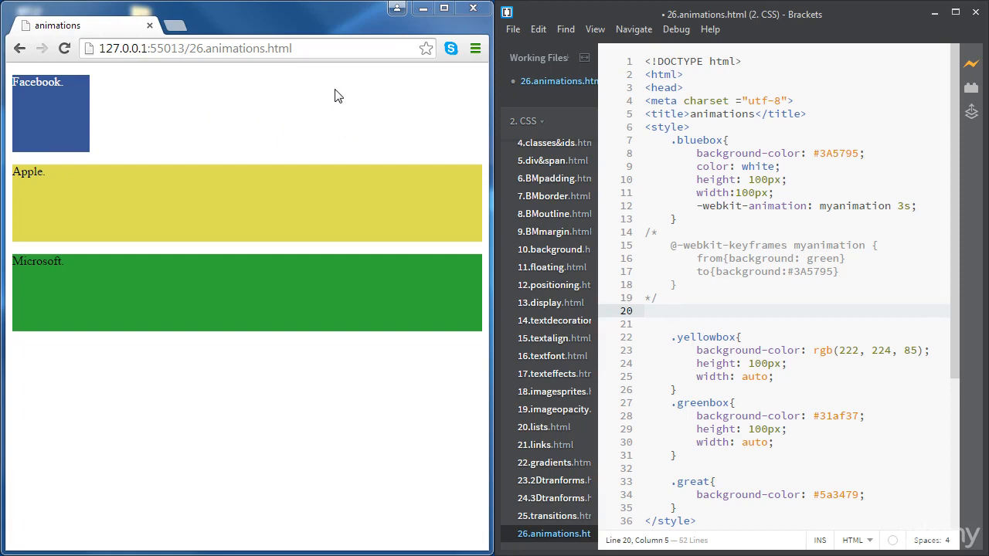
pyautogui.moveTo(341, 99)
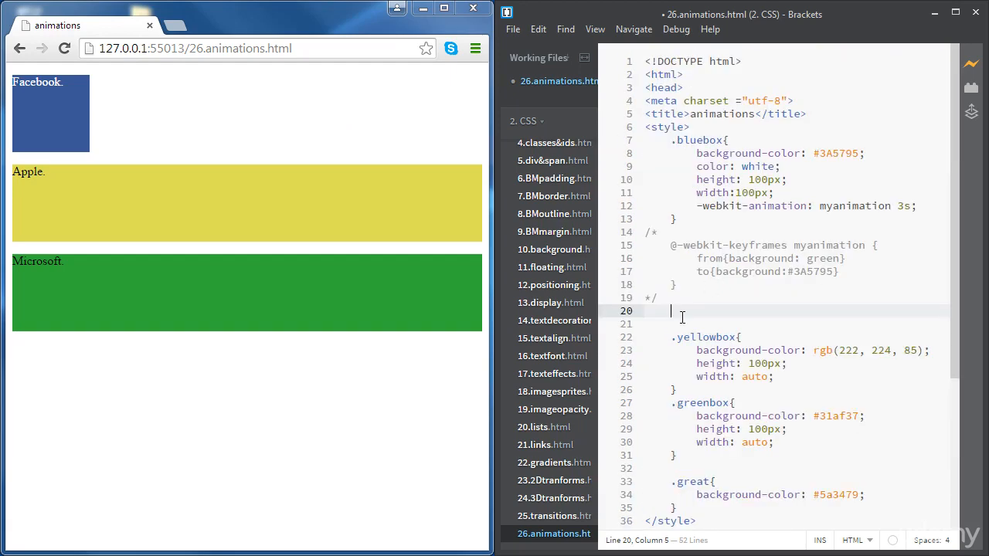
pyautogui.moveTo(694, 314)
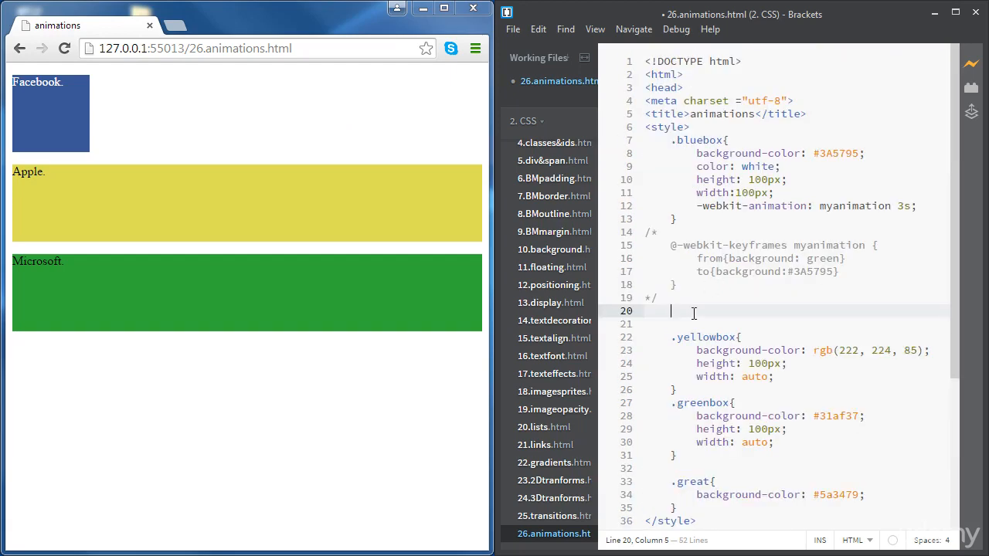
# Start a new @-webkit-keyframes myanimation { block below the commented one
pyautogui.write('@-')
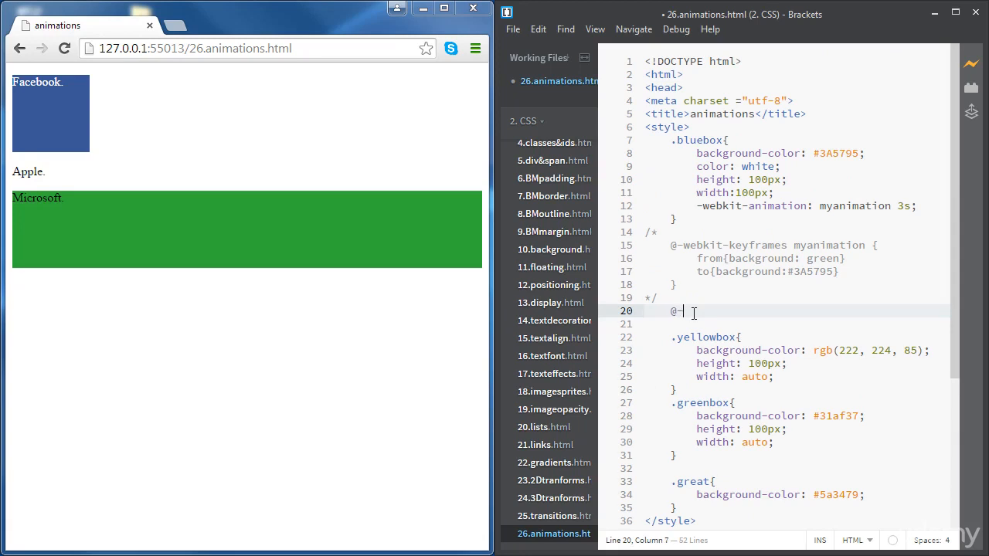
pyautogui.write('web')
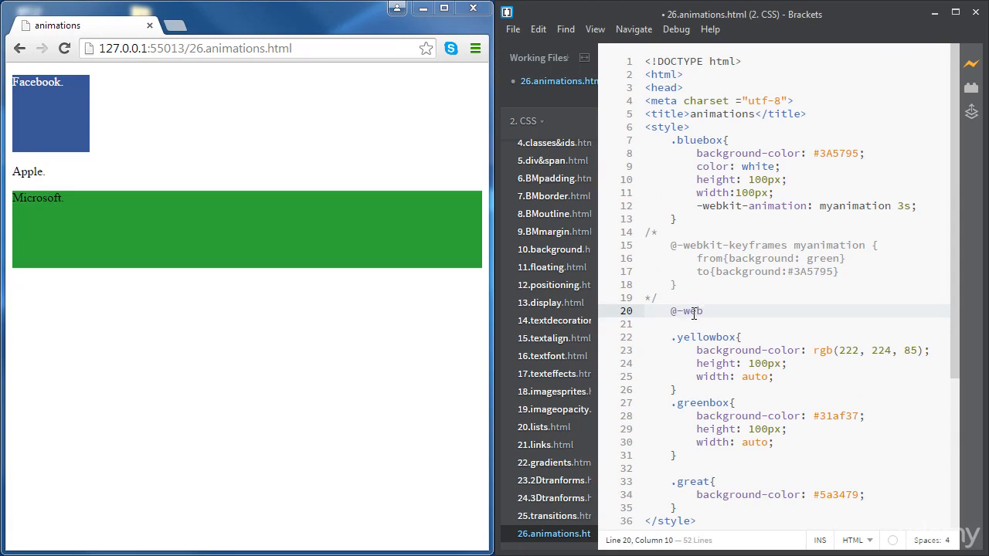
pyautogui.write('kit-')
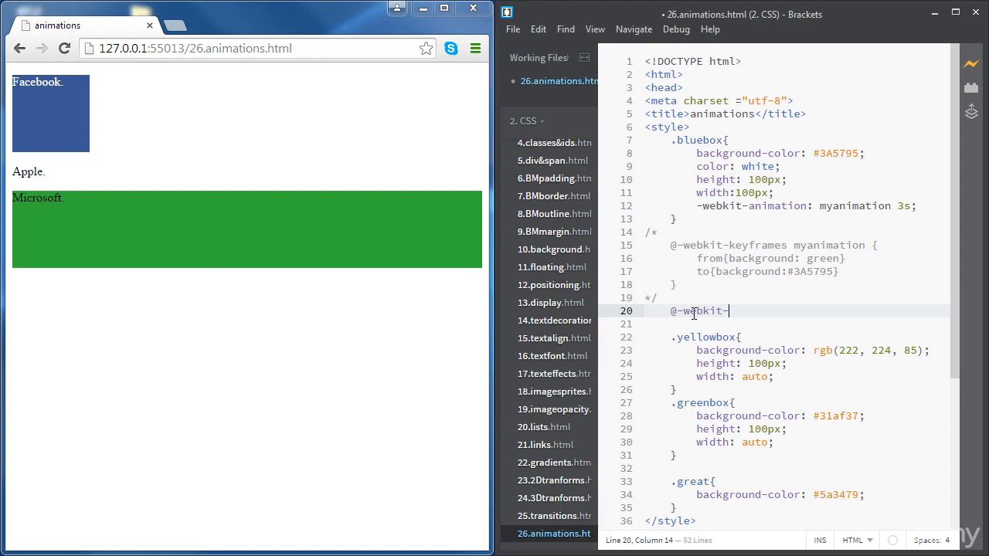
pyautogui.write('keyframes')
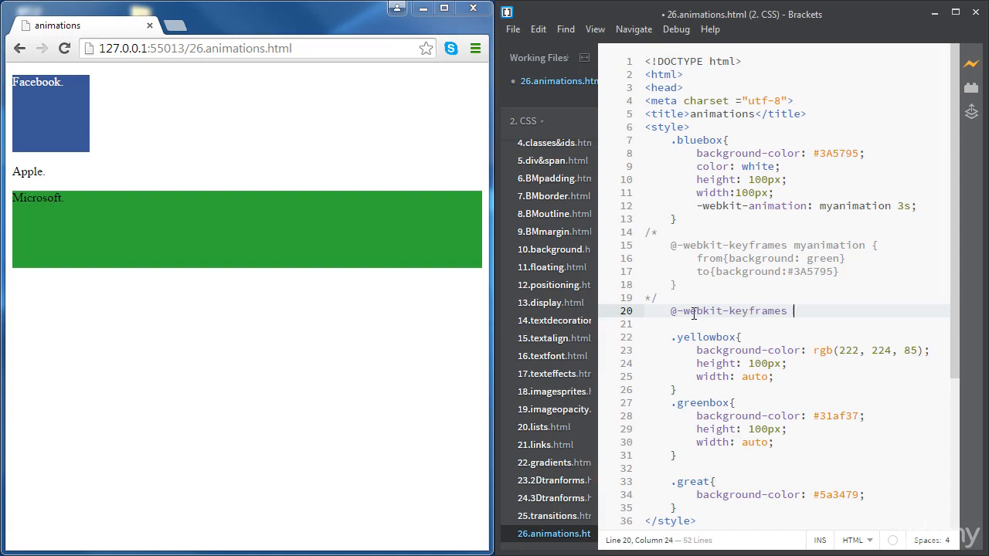
pyautogui.write('myanmia')
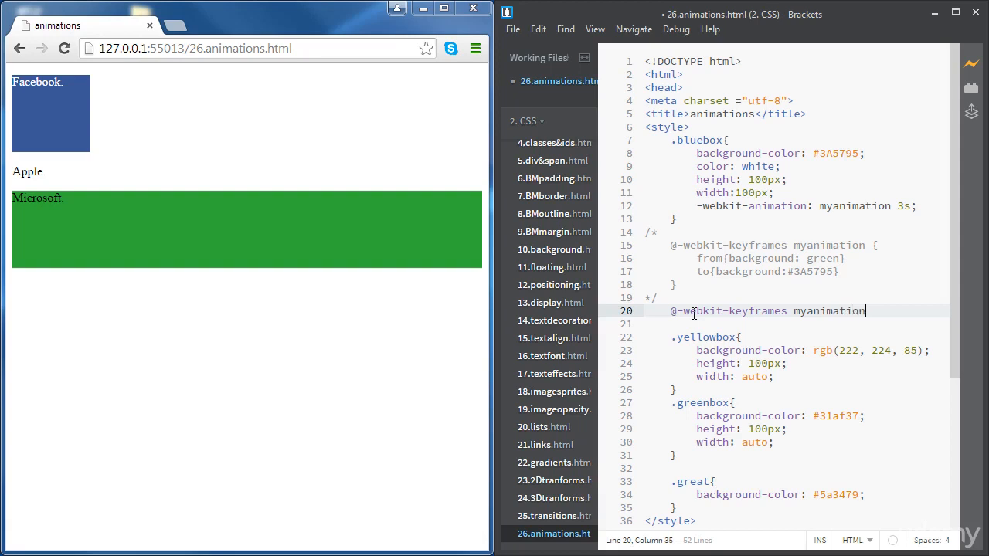
pyautogui.write('{')
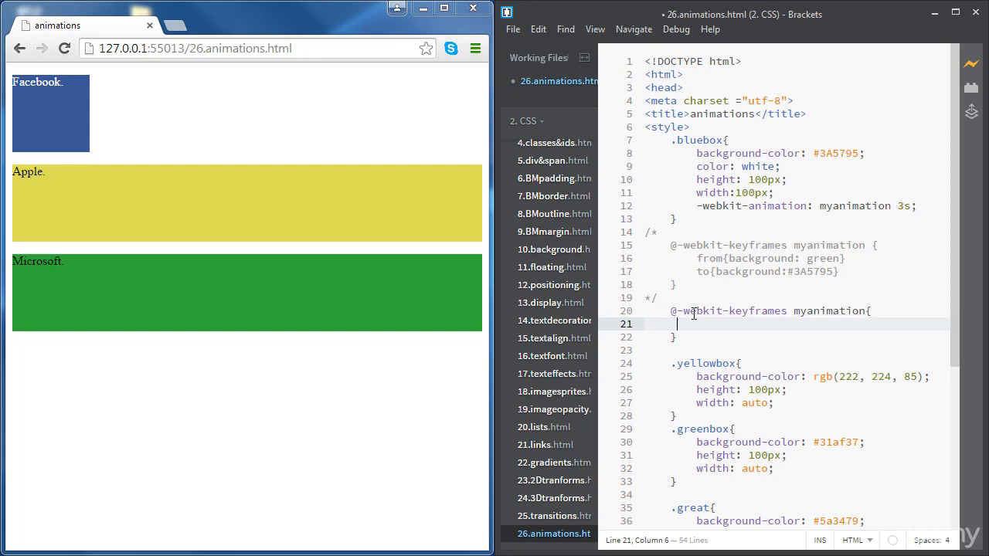
# Add a first keyframe step with background red, left 0px and top 0px
pyautogui.write('{')
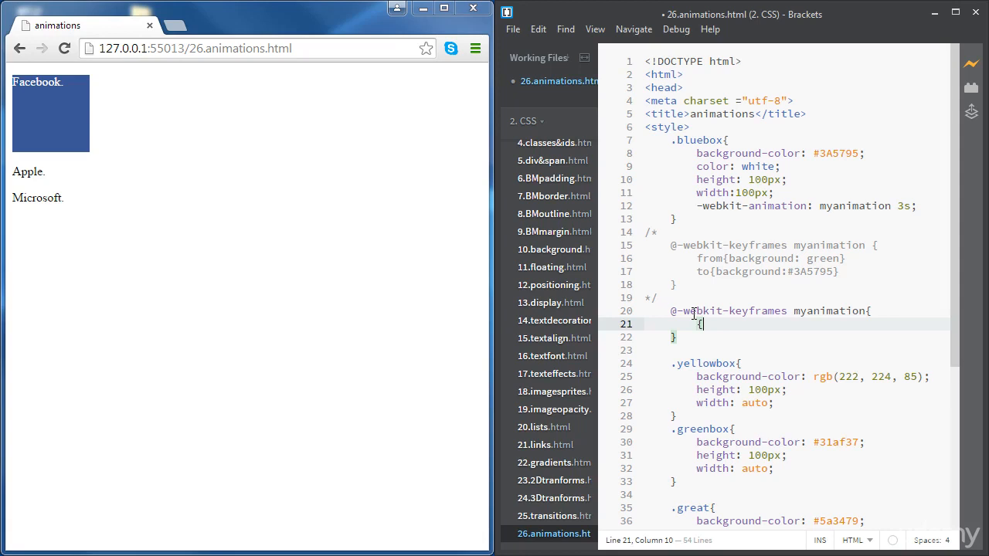
pyautogui.write('background:')
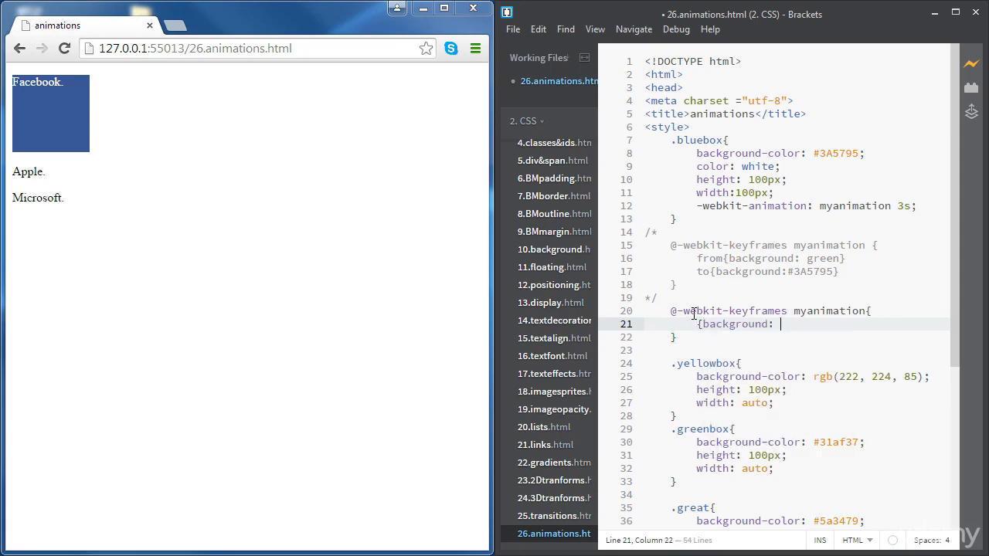
pyautogui.write('red')
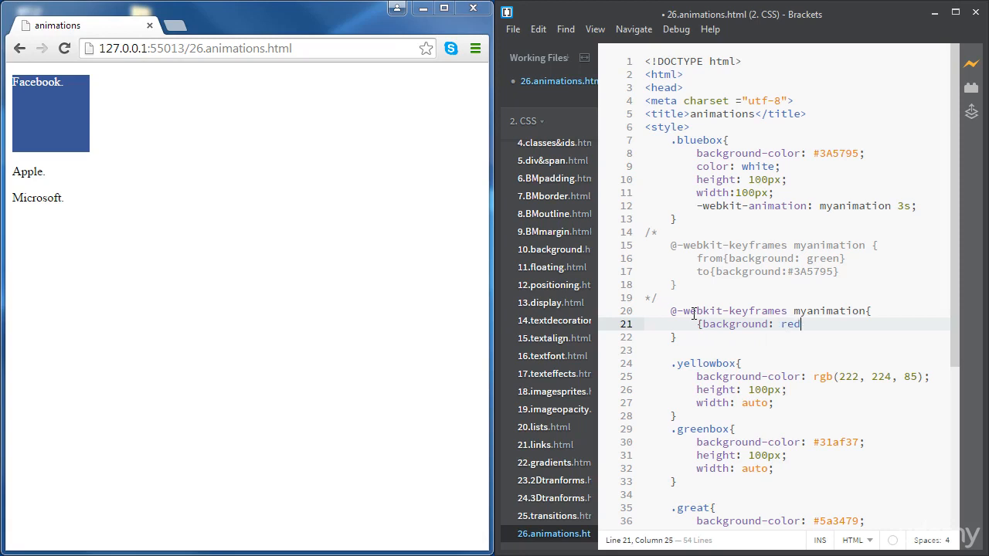
pyautogui.write(';left')
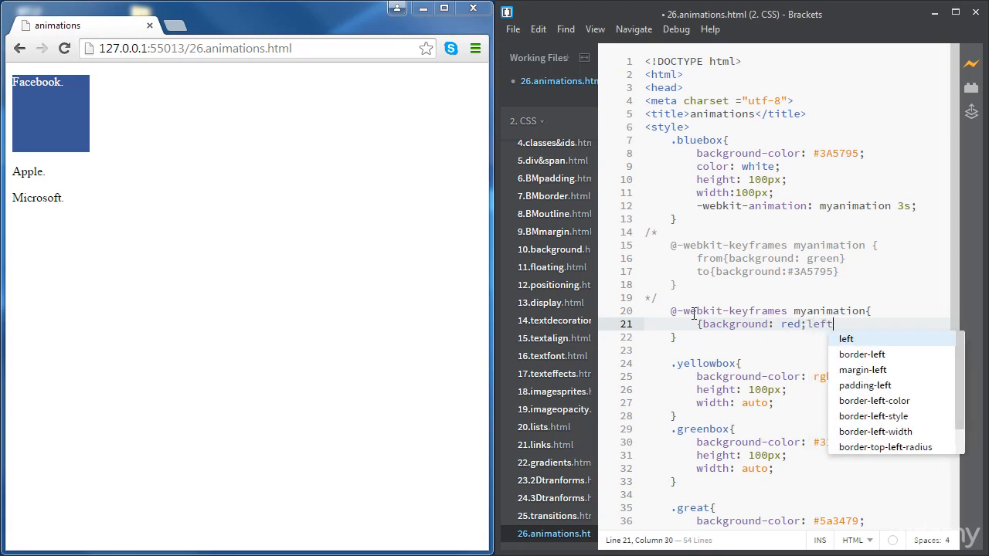
pyautogui.write(':')
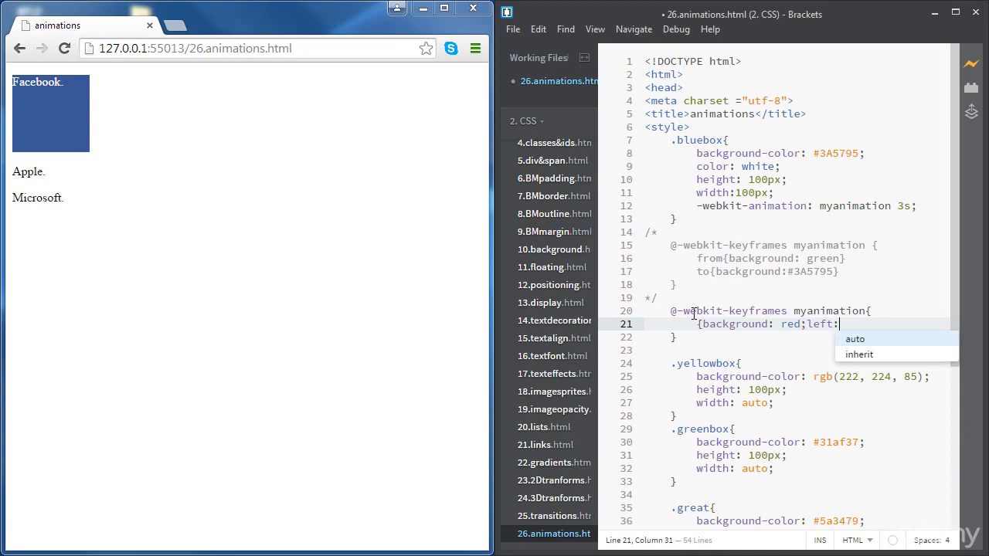
pyautogui.write('0px')
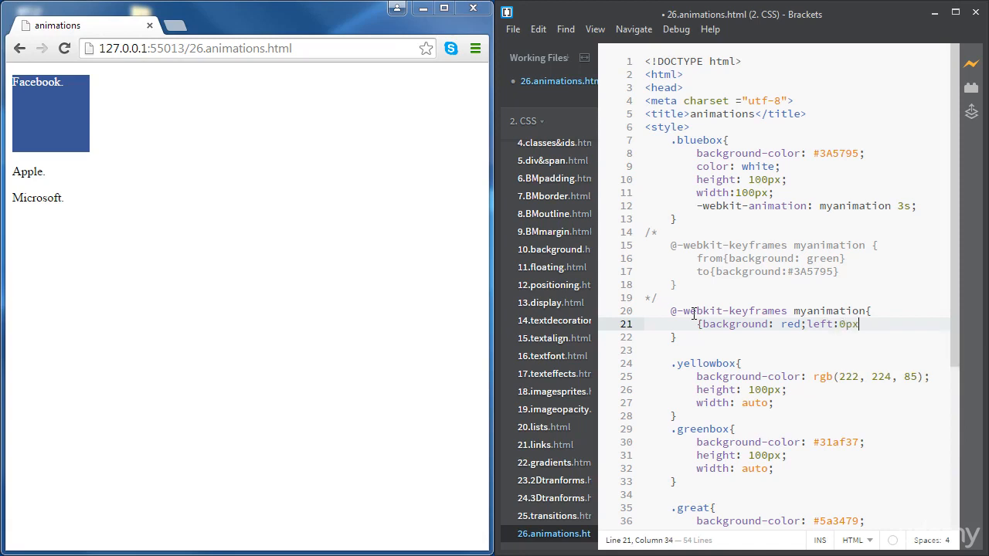
pyautogui.write(';')
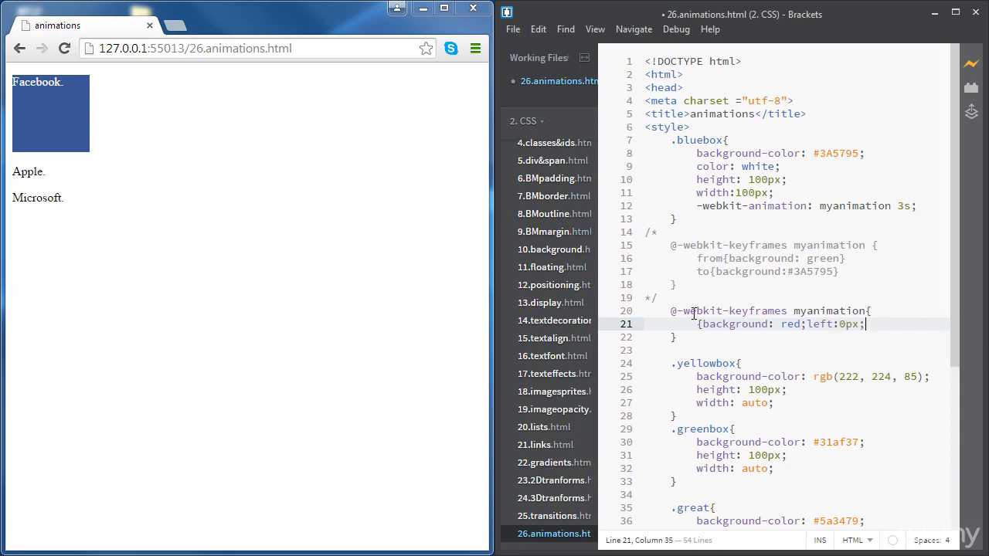
pyautogui.write(';top: 0px')
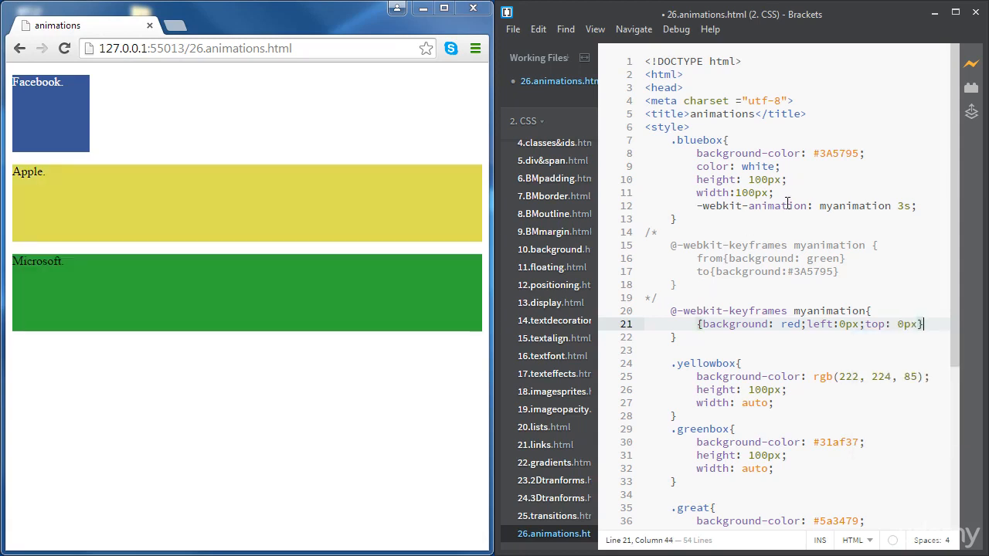
# Add position: relative; after width:100px; in the .bluebox rule
pyautogui.click(774, 192)
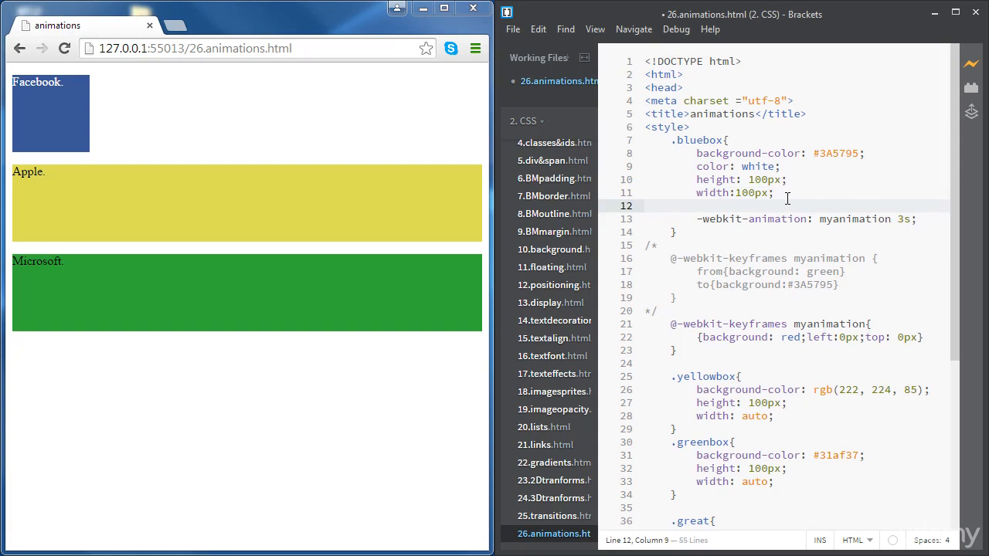
pyautogui.write('position: relative;')
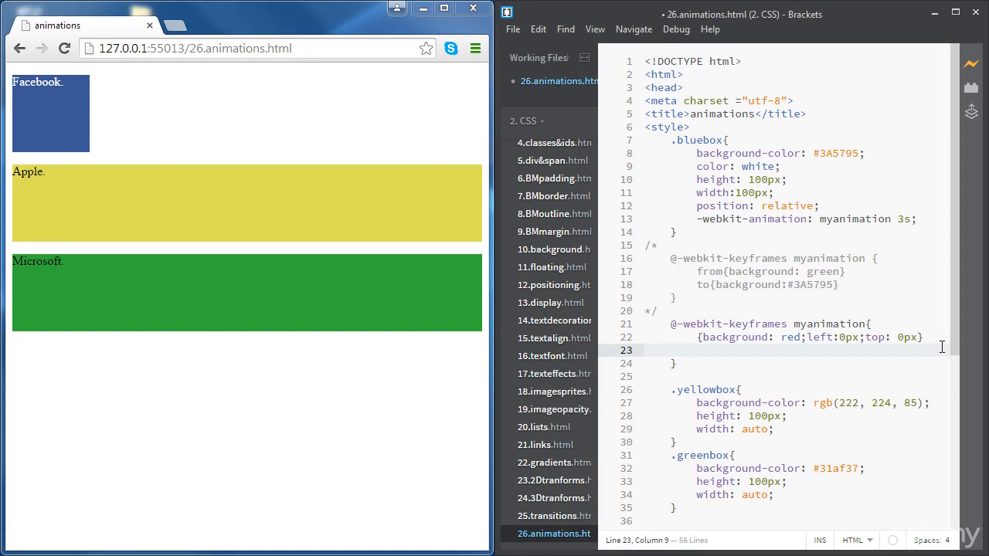
# Add four more steps: yellow left 200px, blue 200/200, green top 200px, red 0/0
pyautogui.write('{')
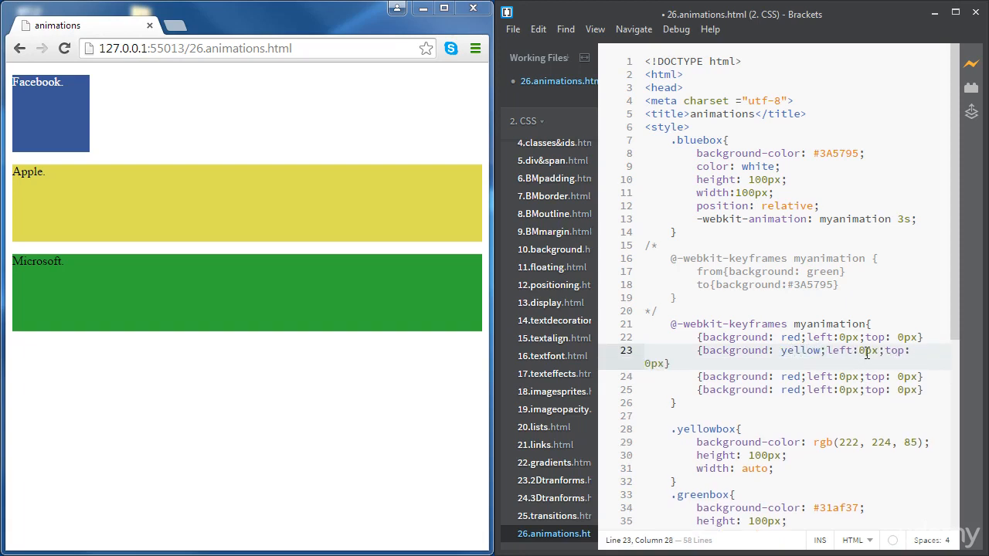
pyautogui.write('20')
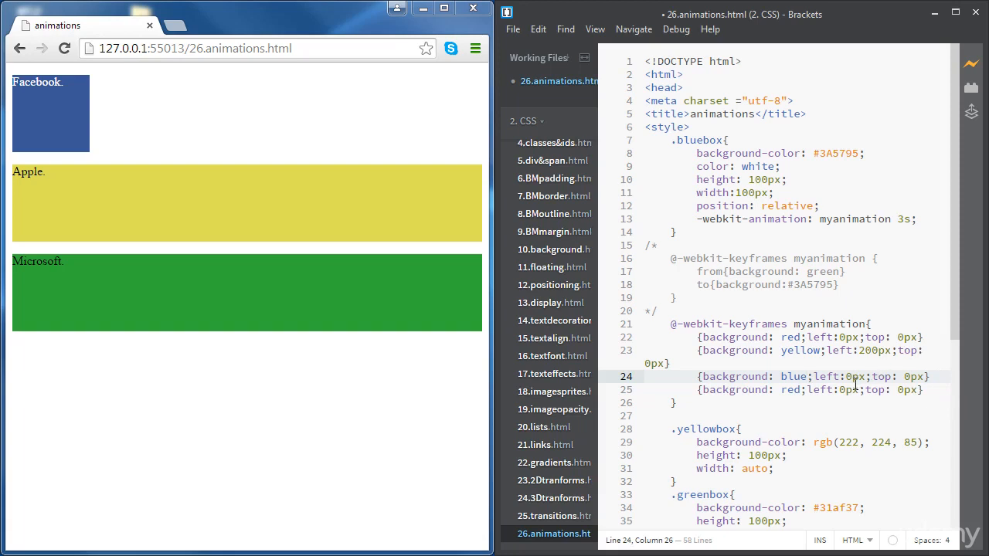
pyautogui.write('20')
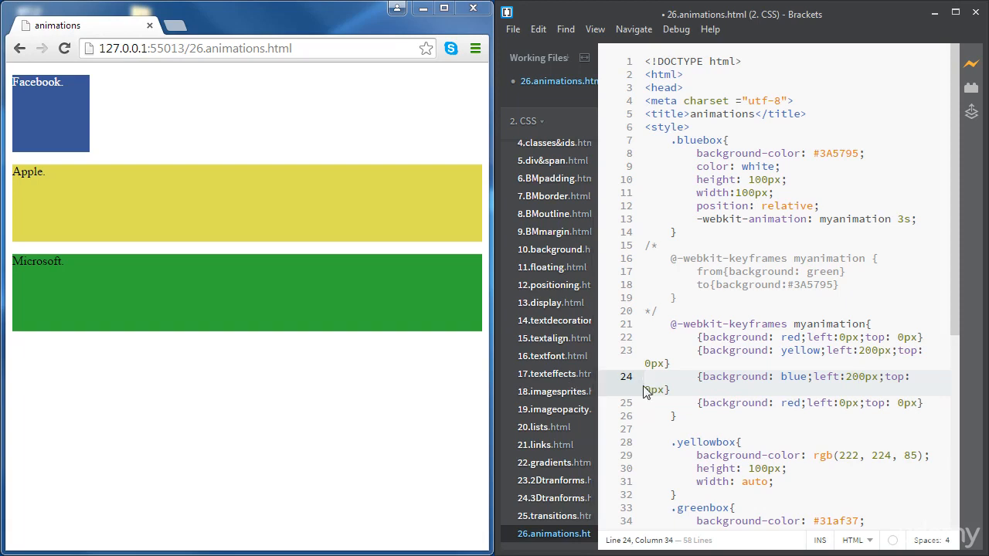
pyautogui.write('20')
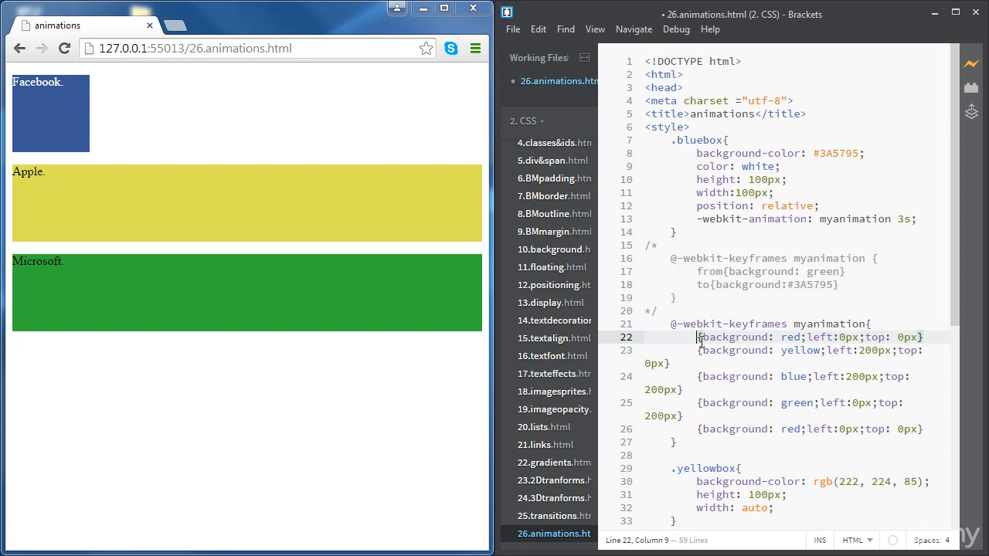
pyautogui.moveTo(904, 224)
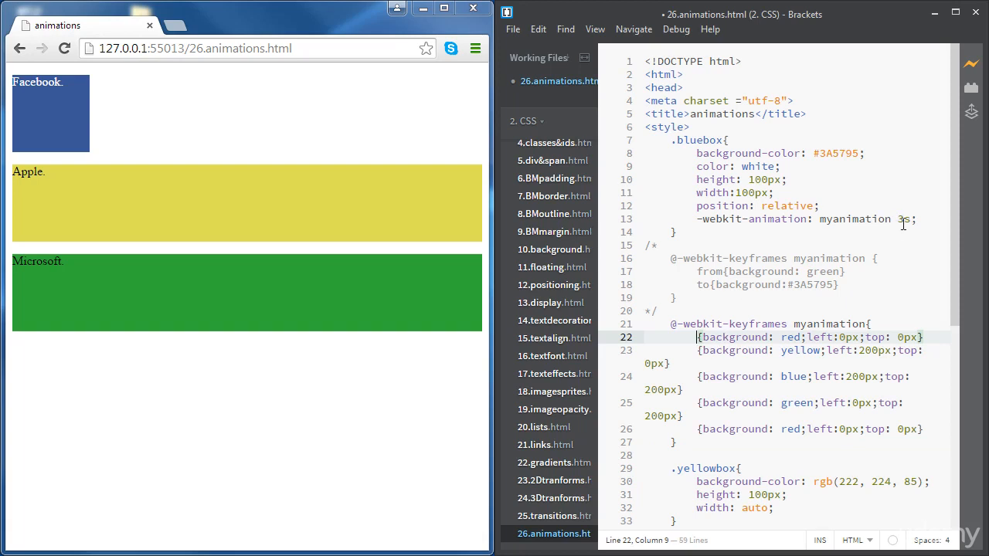
pyautogui.moveTo(894, 239)
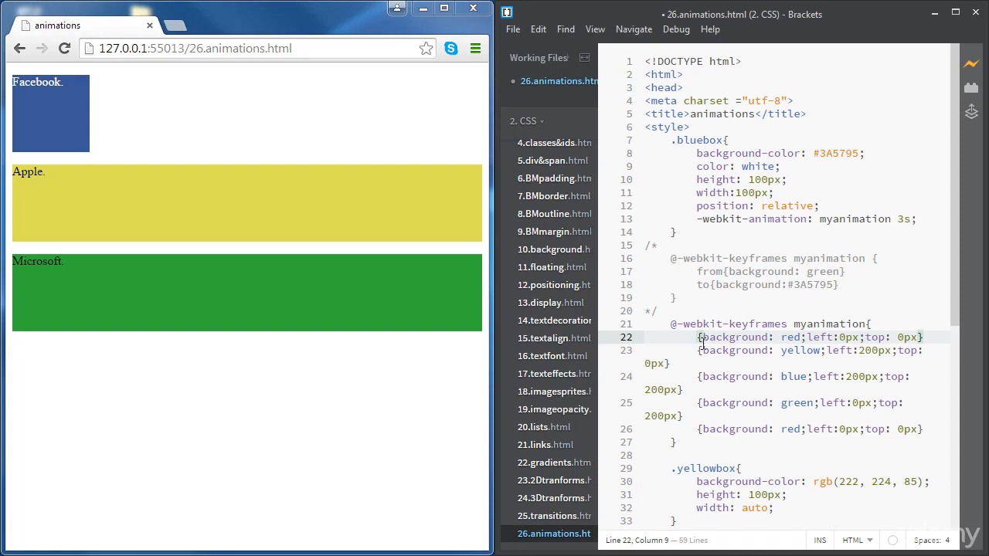
pyautogui.moveTo(702, 462)
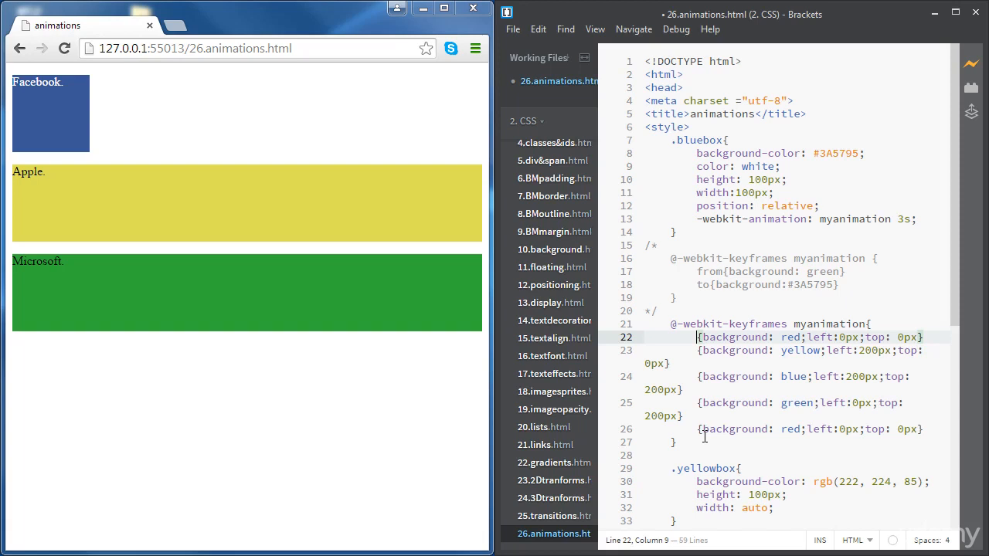
# Put 0%, 25%, 50%, 75% and 100% before each keyframe step's opening brace
pyautogui.write('0%')
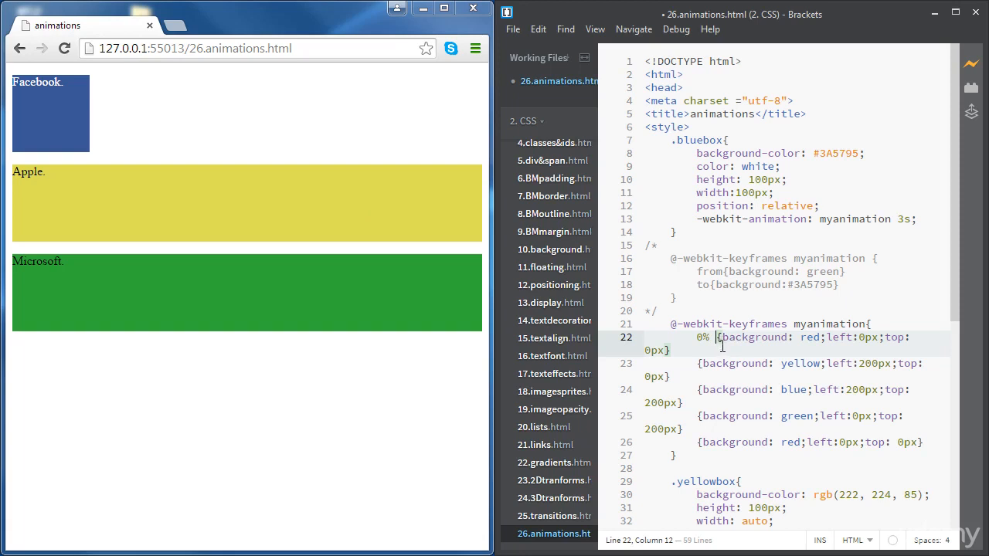
pyautogui.moveTo(703, 367)
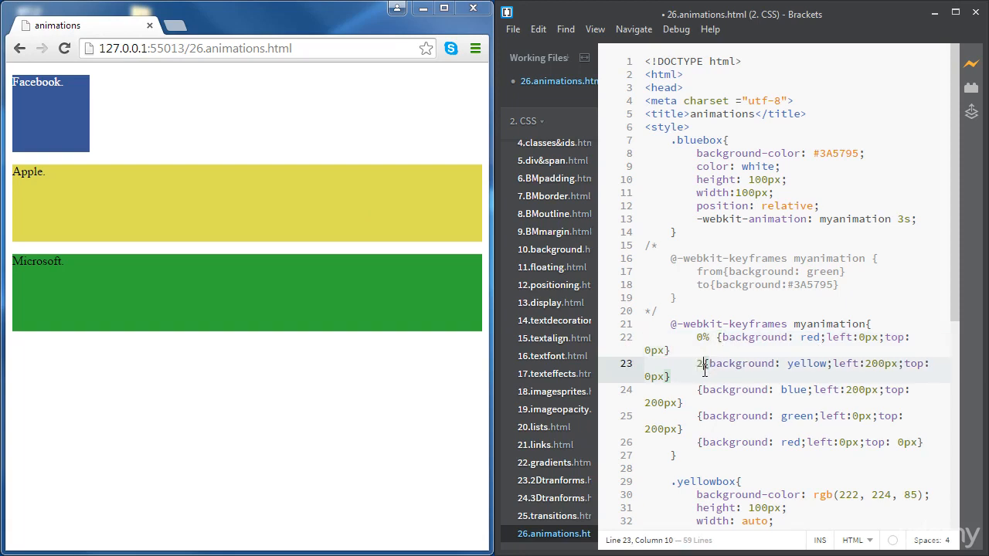
pyautogui.write('5%')
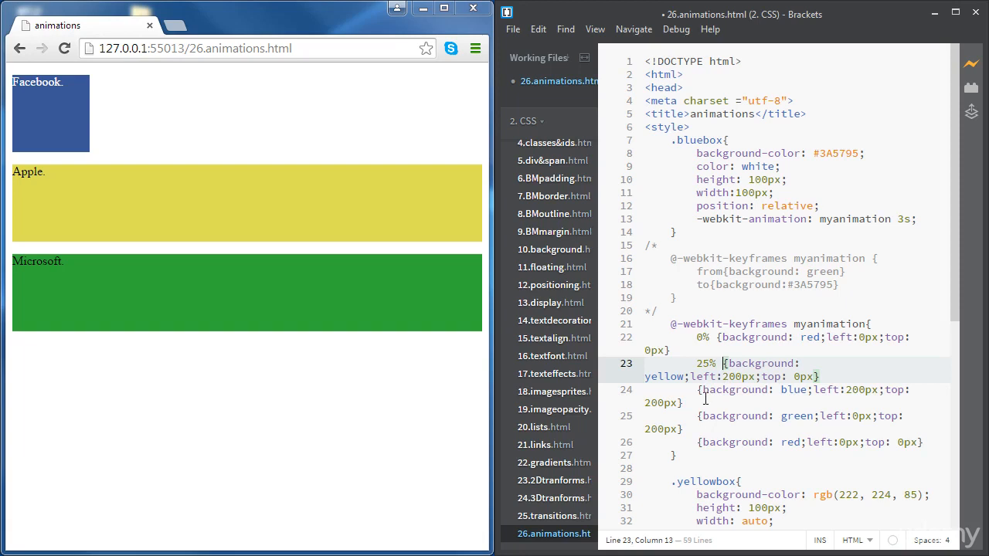
pyautogui.write('50%')
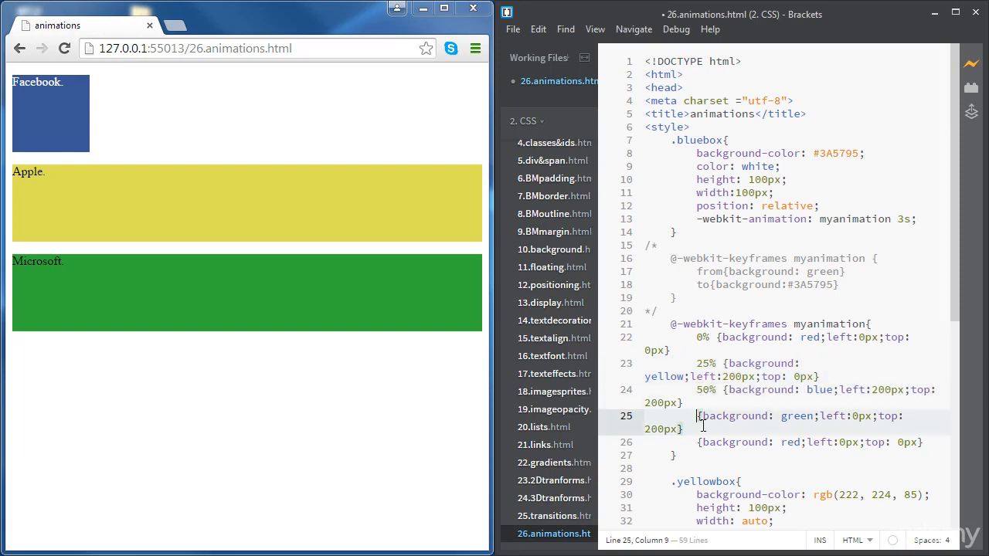
pyautogui.write('75%')
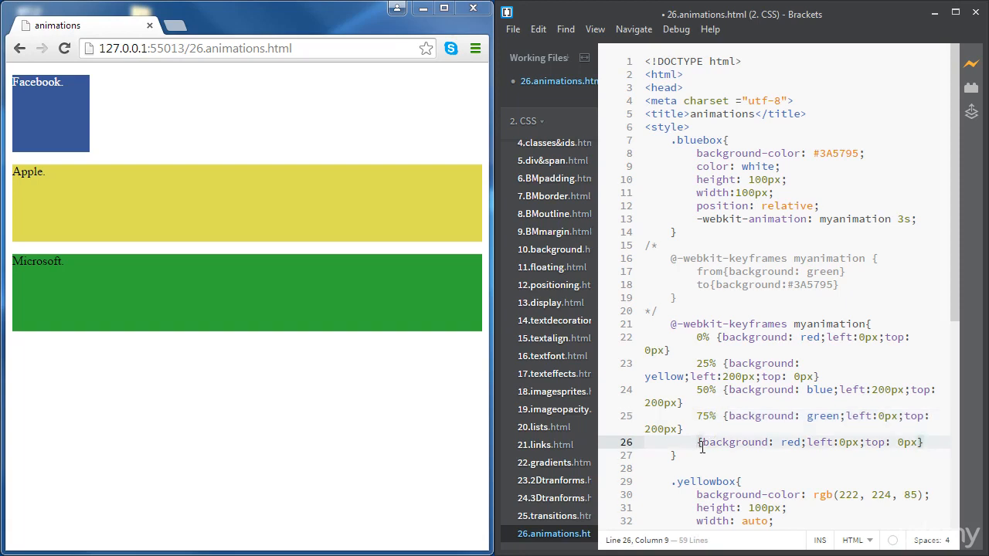
pyautogui.write('100%')
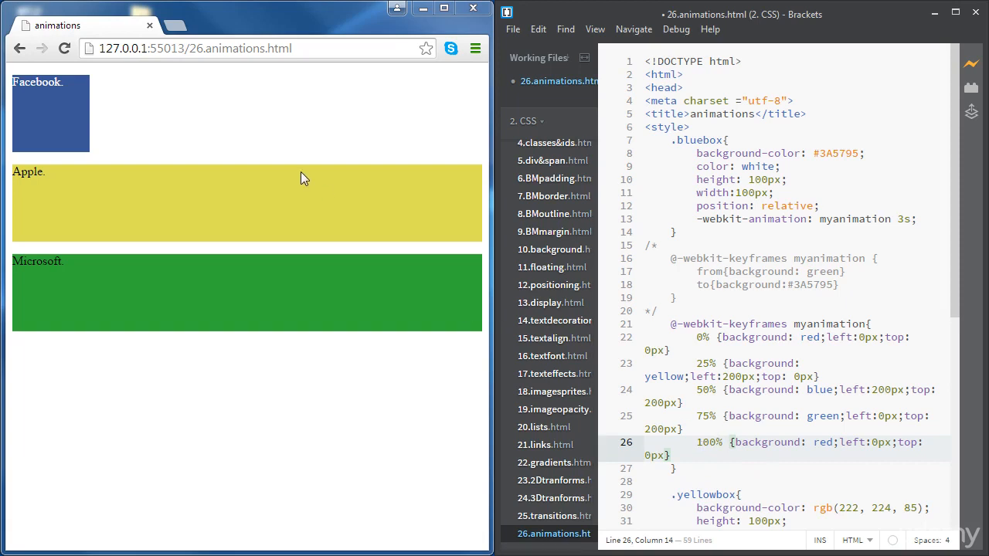
pyautogui.moveTo(112, 127)
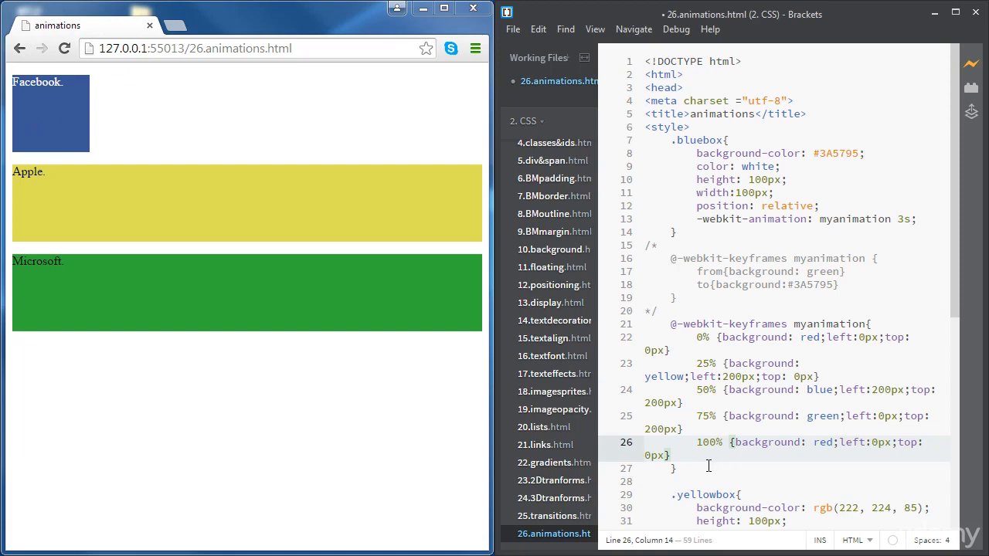
pyautogui.click(195, 48)
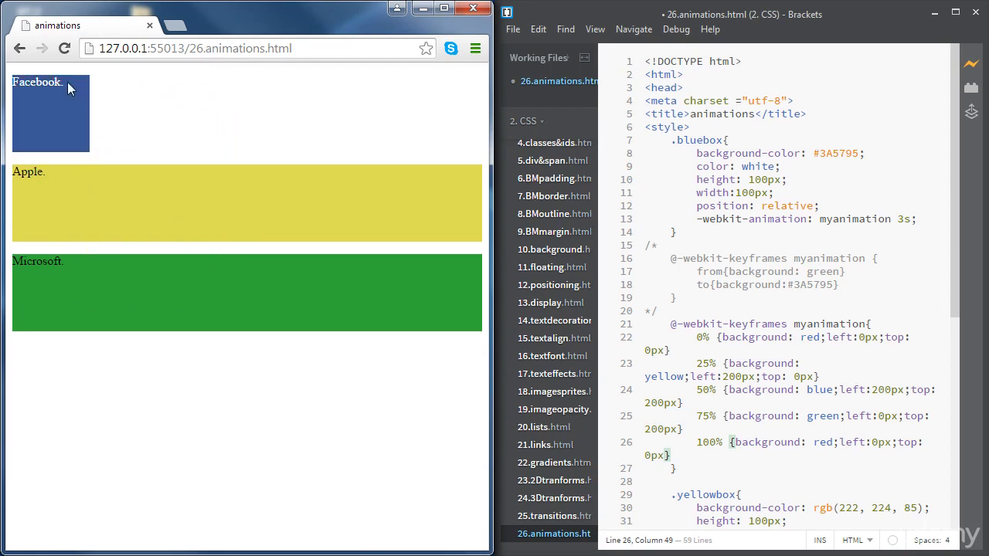
pyautogui.moveTo(153, 90)
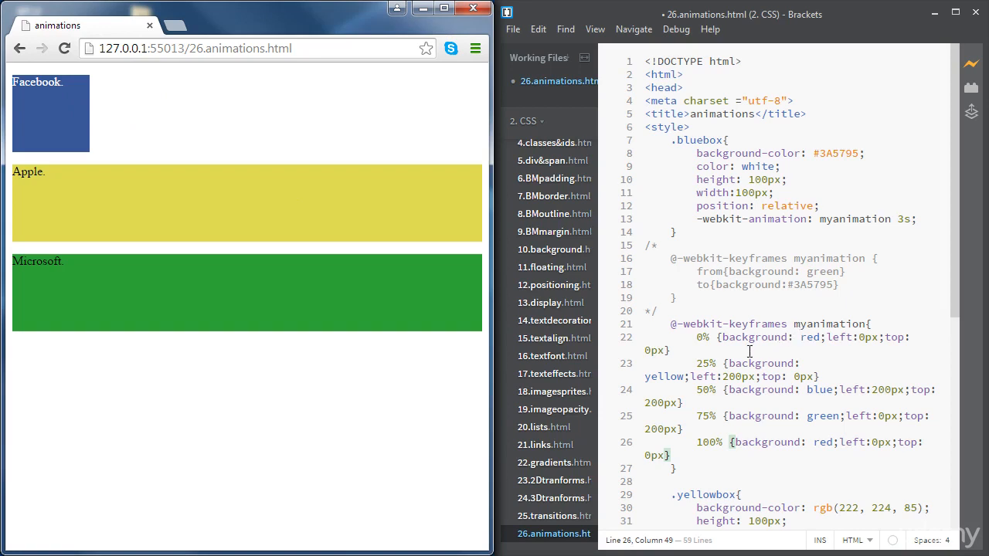
pyautogui.click(723, 338)
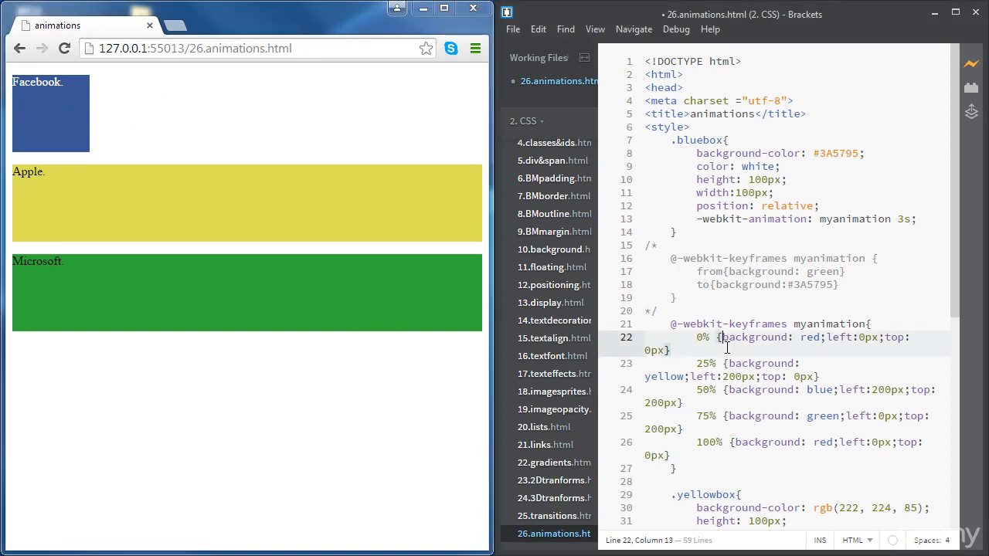
pyautogui.click(732, 389)
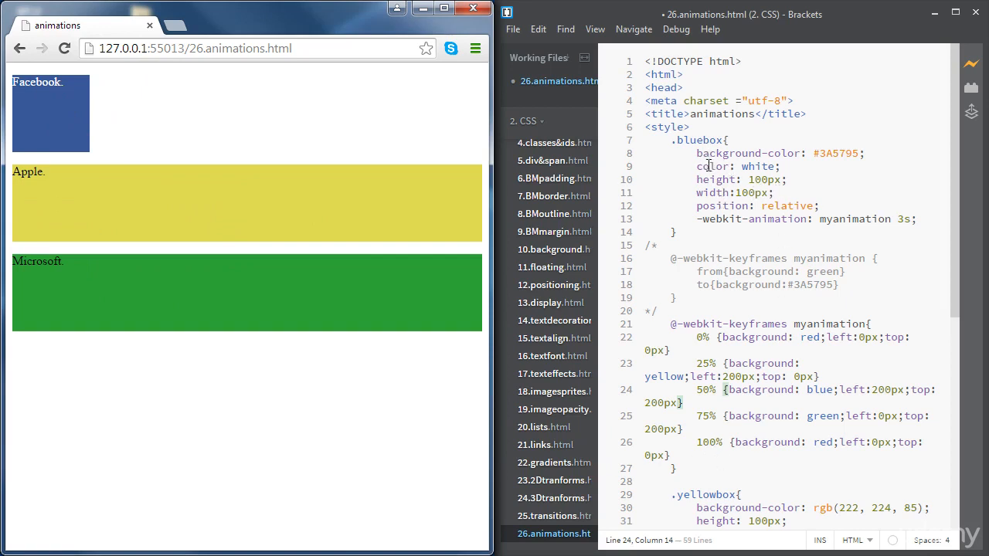
pyautogui.moveTo(701, 193)
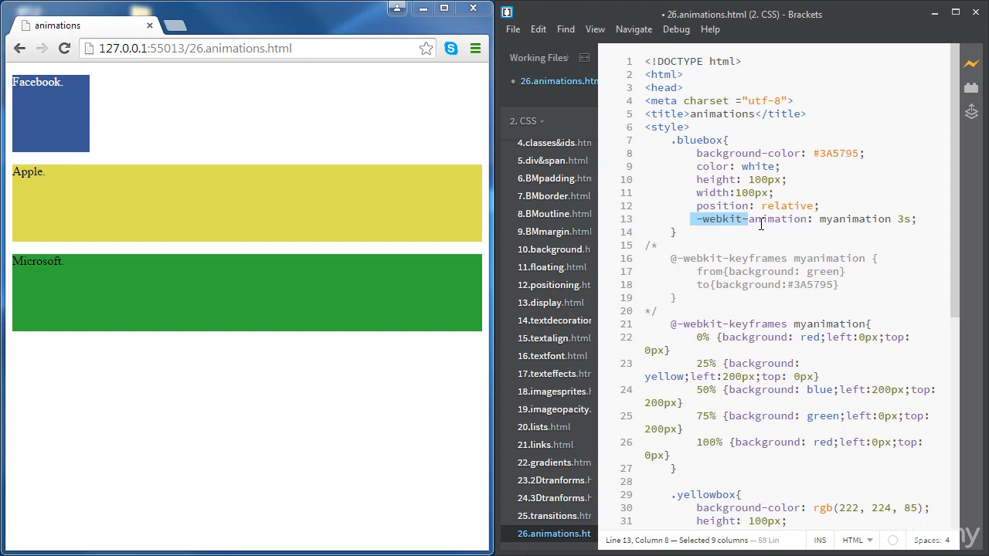
pyautogui.doubleClick(854, 218)
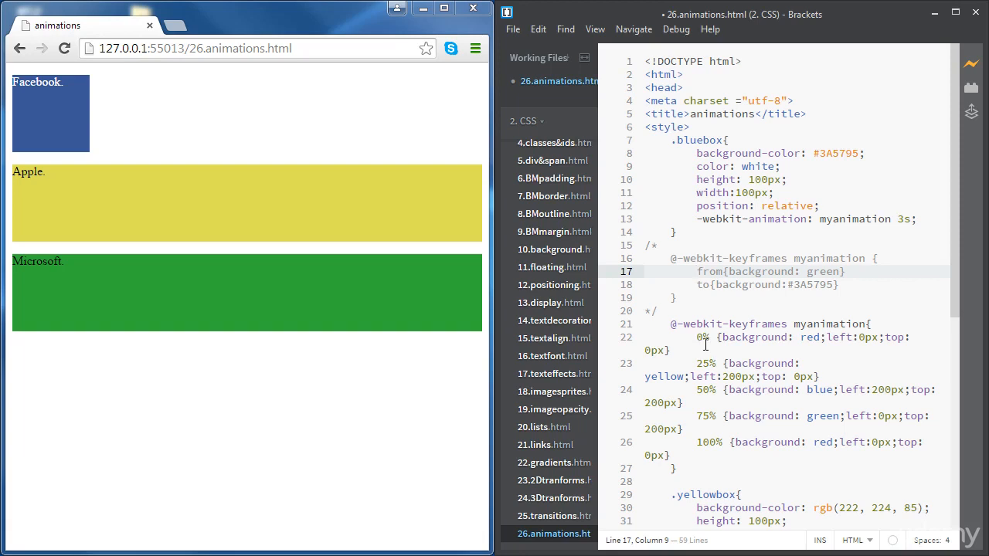
pyautogui.moveTo(720, 354)
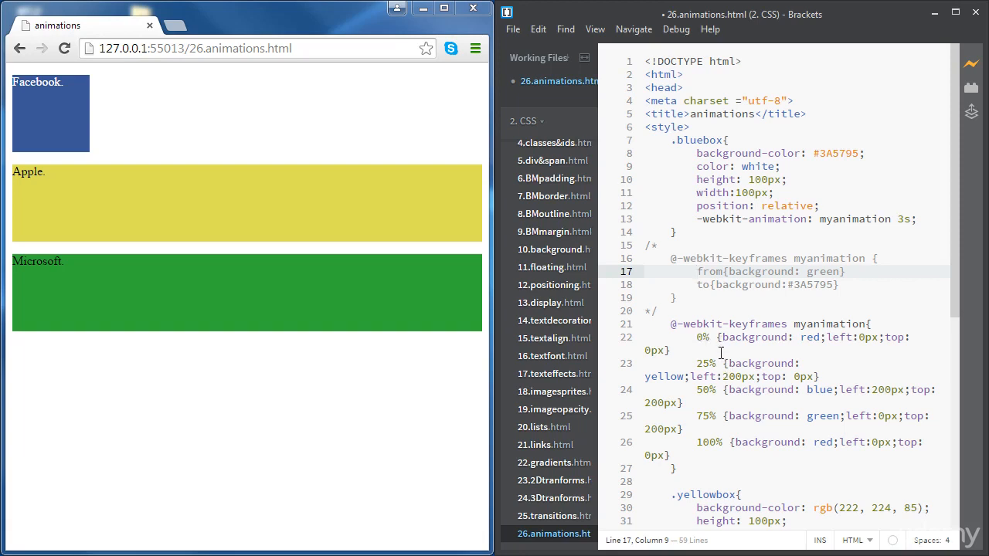